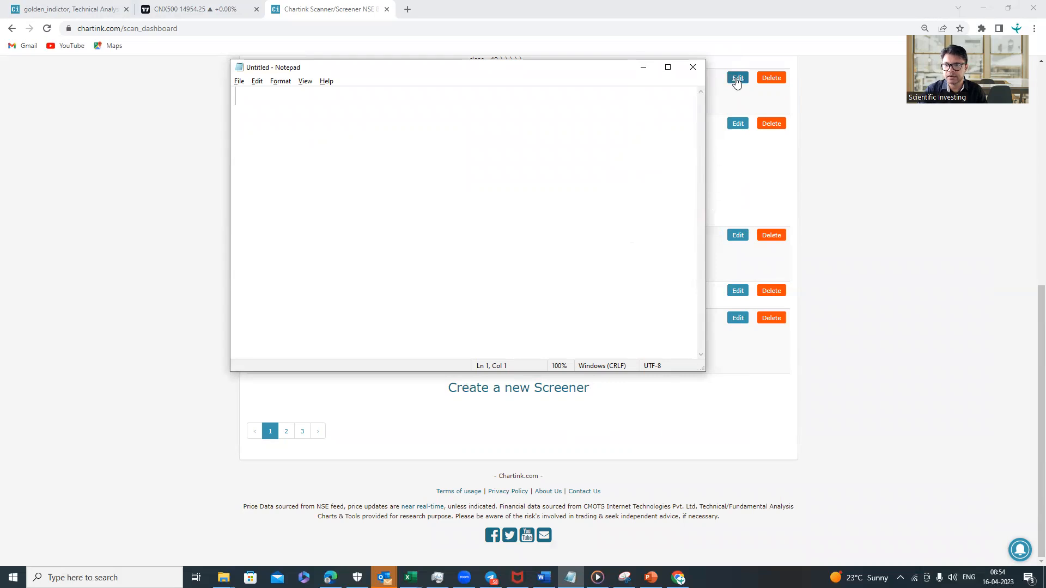
mouse_move(715, 338)
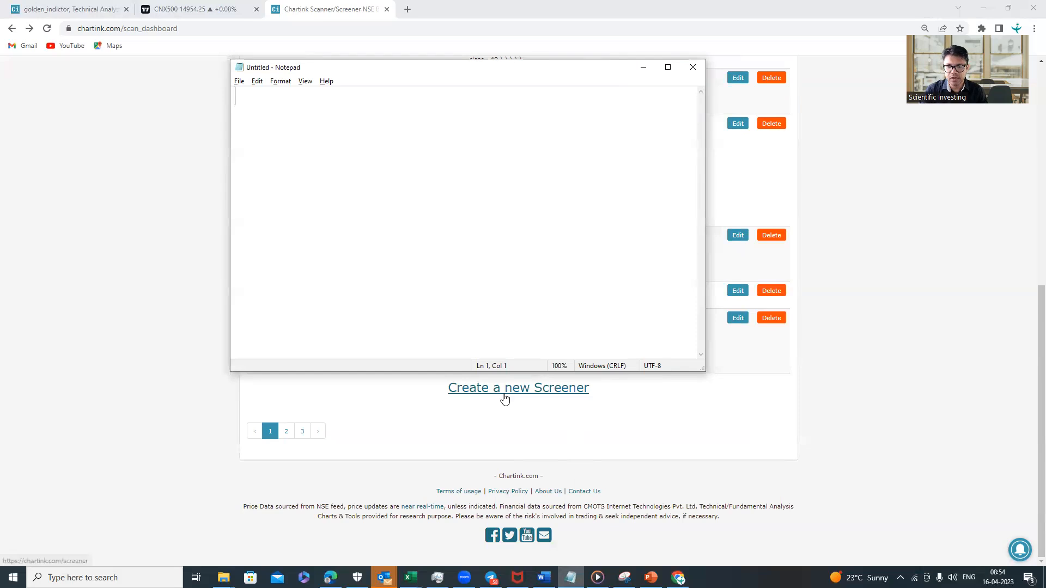
mouse_move(518, 395)
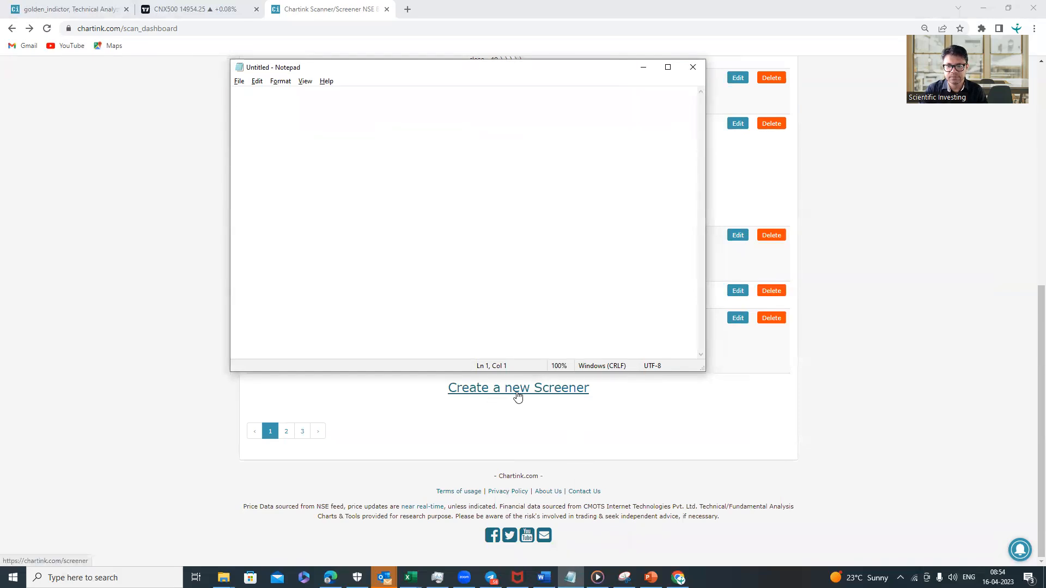
Start a blank screener using the 'Create a new Screener' link.
left_click(518, 387)
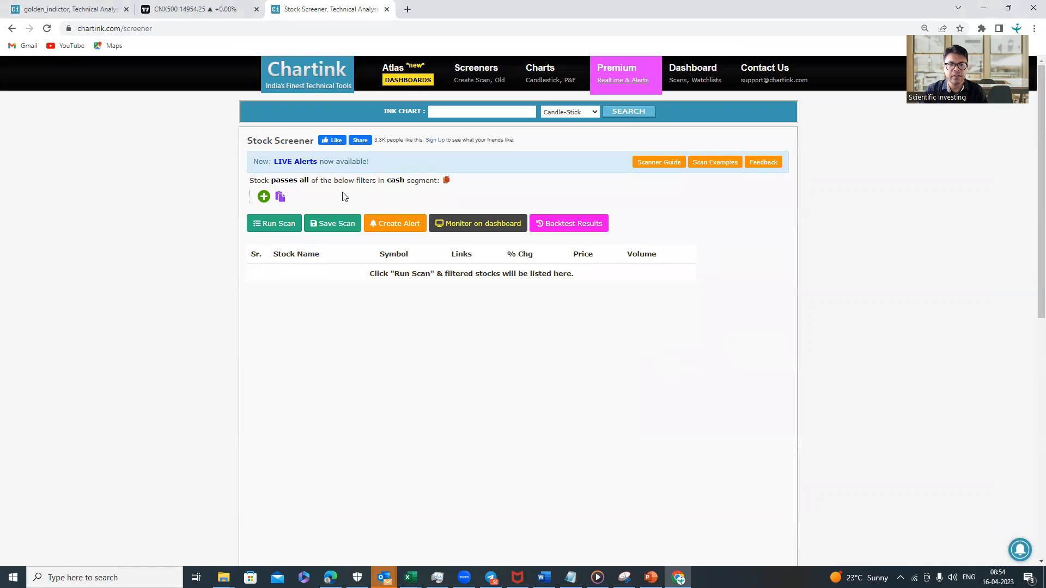
mouse_move(294, 188)
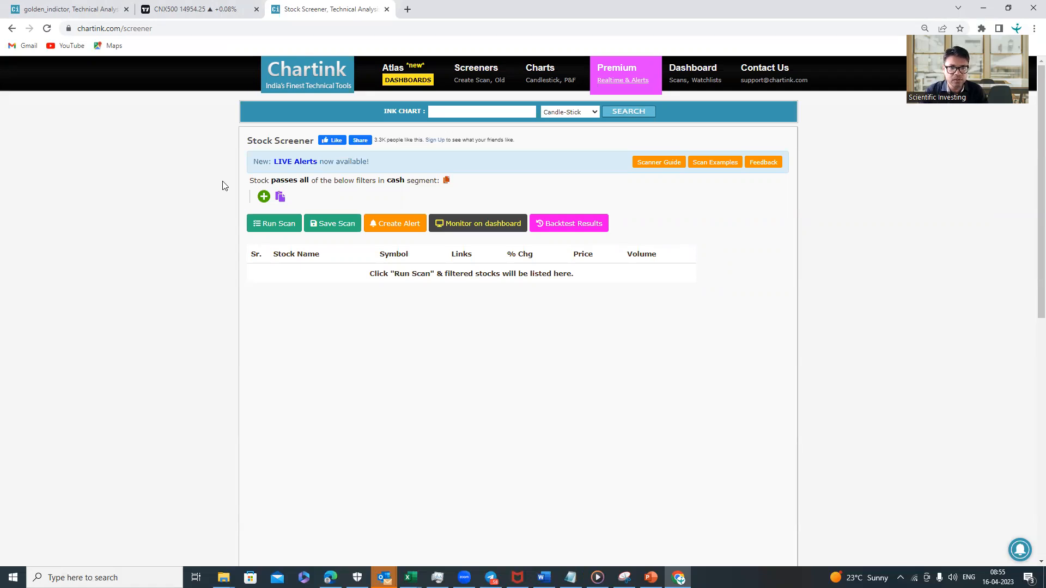
mouse_move(250, 191)
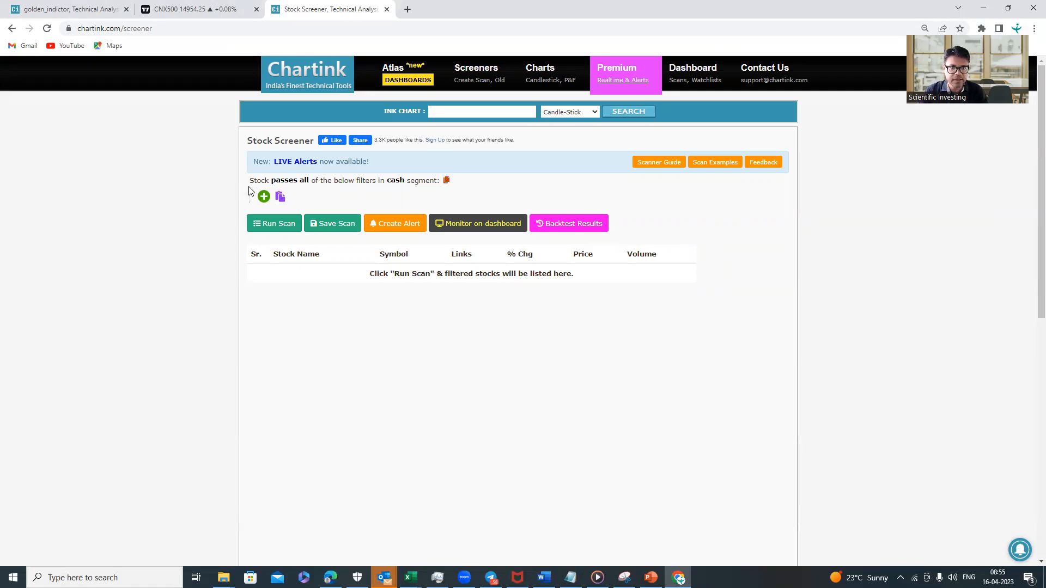
mouse_move(294, 189)
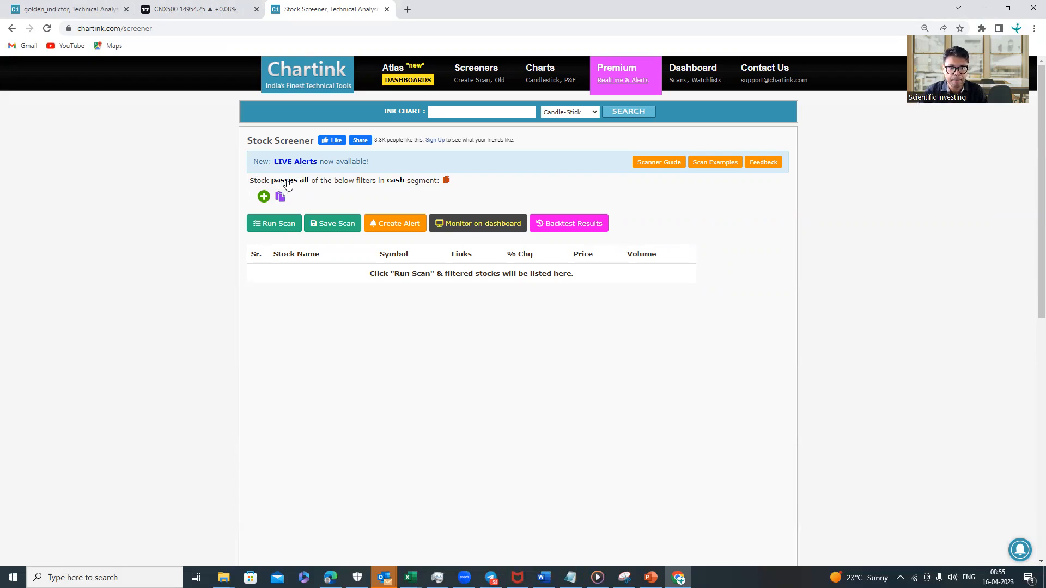
Keep 'passes all' and switch the scan segment from cash to nifty 500.
left_click(283, 180)
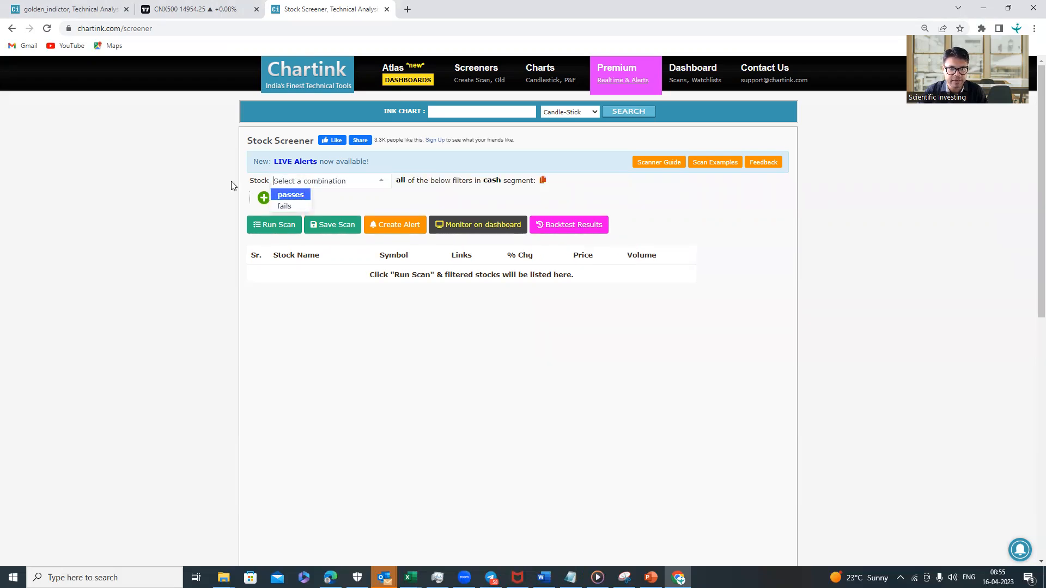
left_click(290, 195)
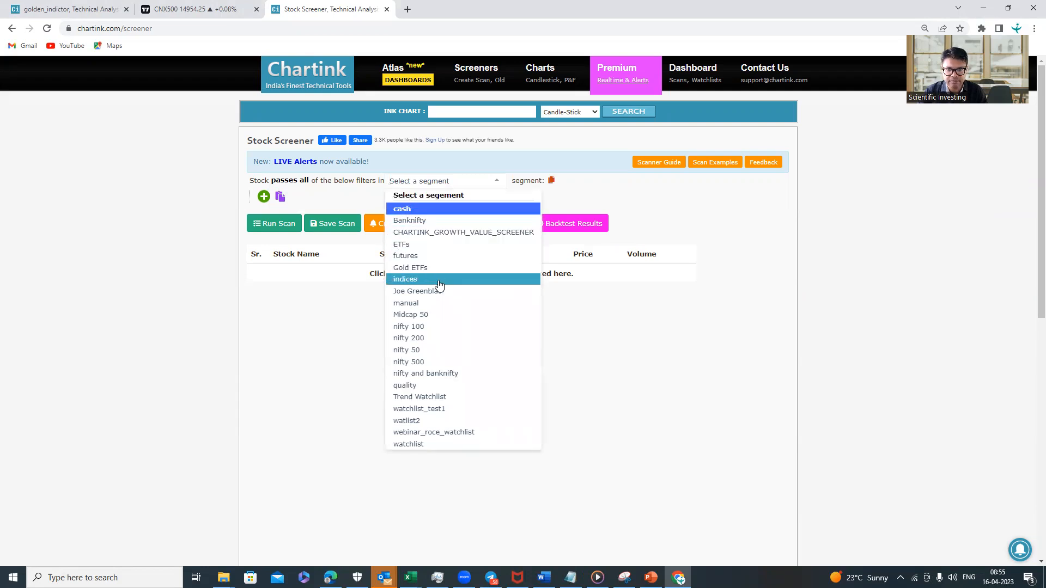
mouse_move(451, 291)
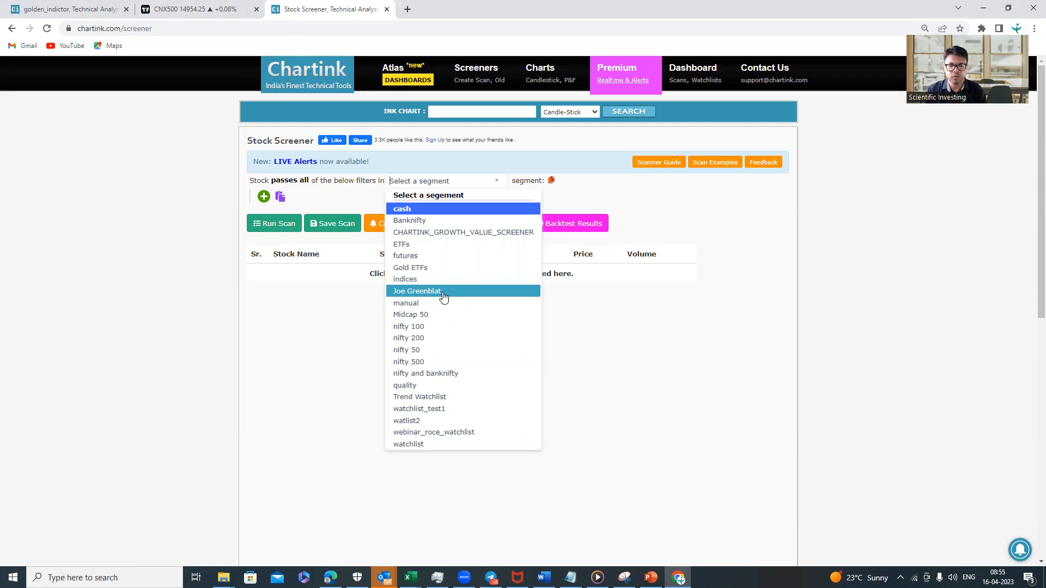
mouse_move(408, 362)
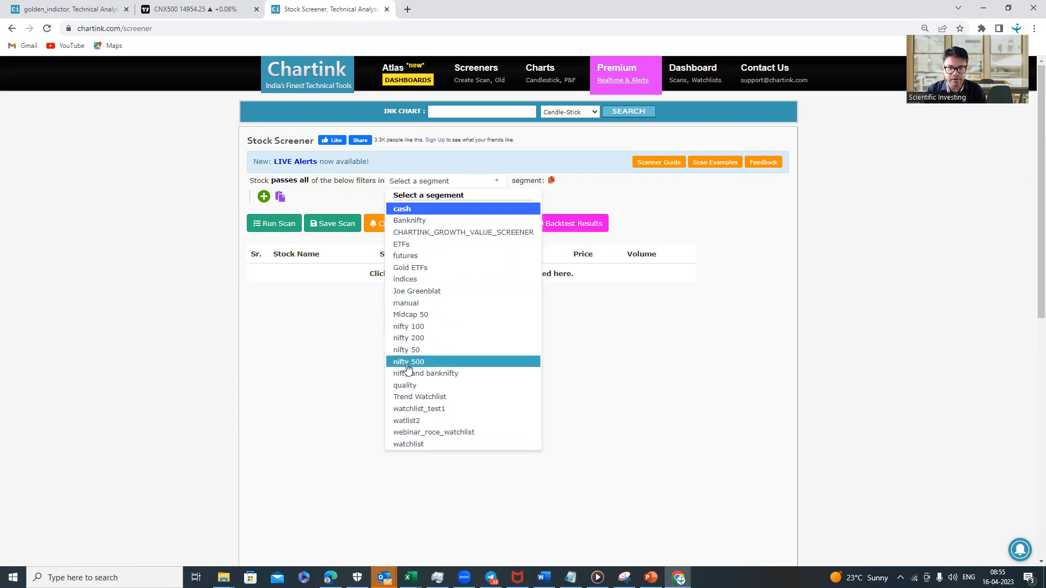
left_click(408, 360)
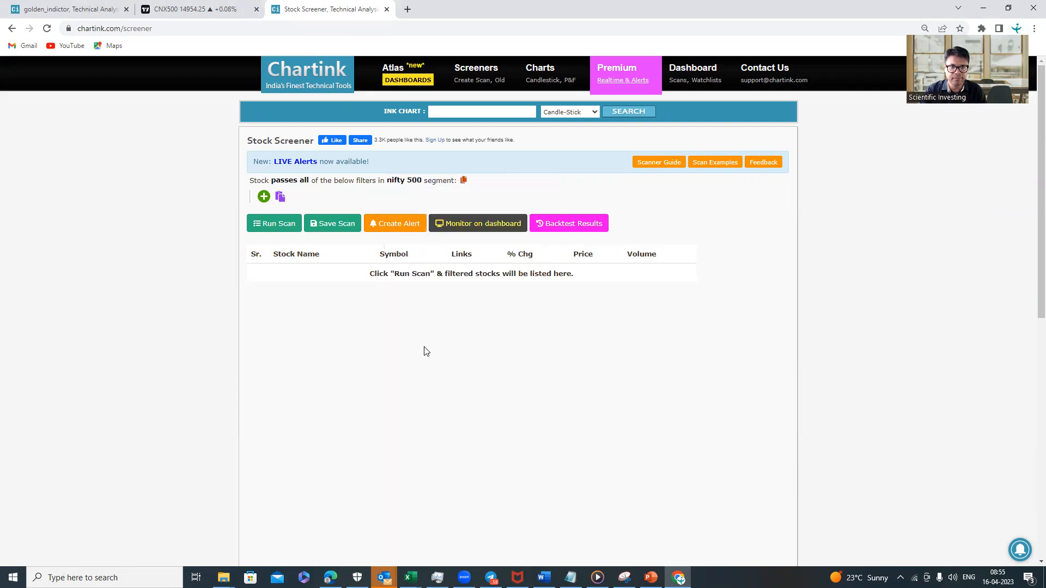
Add filter Weekly Close less than Weekly EMA(Weekly Close, 40) and run the scan.
left_click(264, 196)
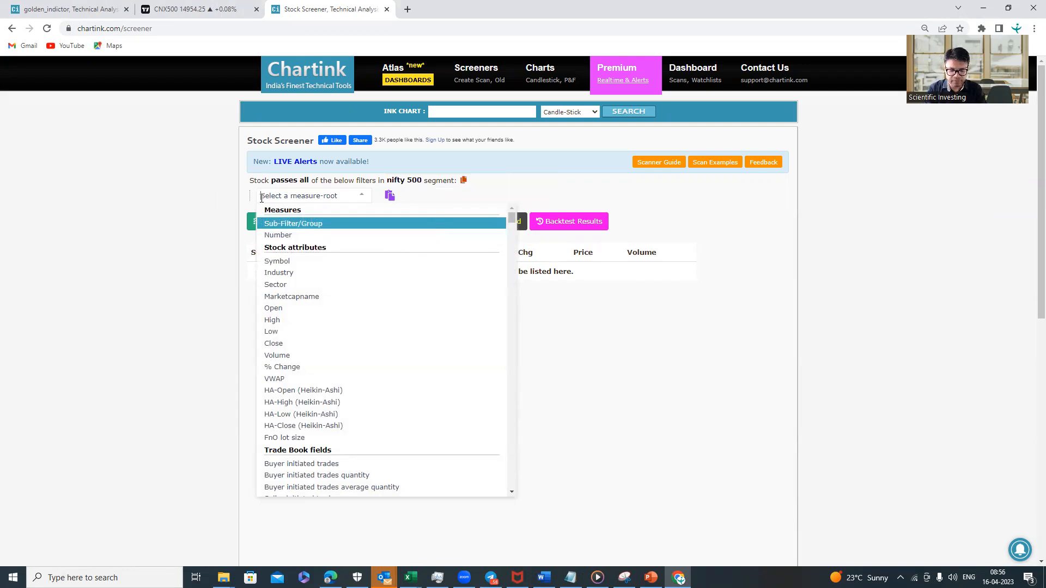
type("clo")
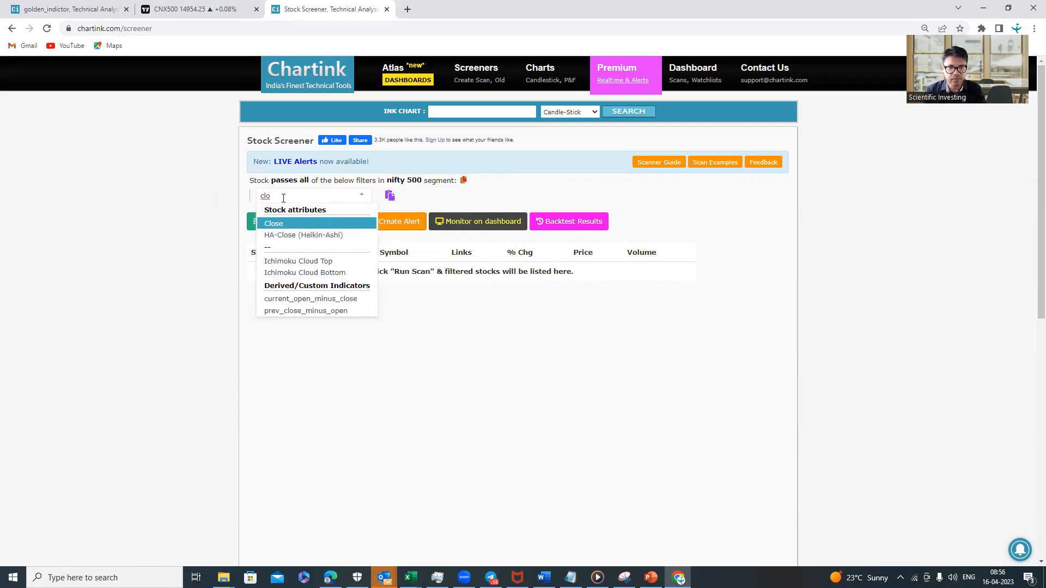
left_click(273, 224)
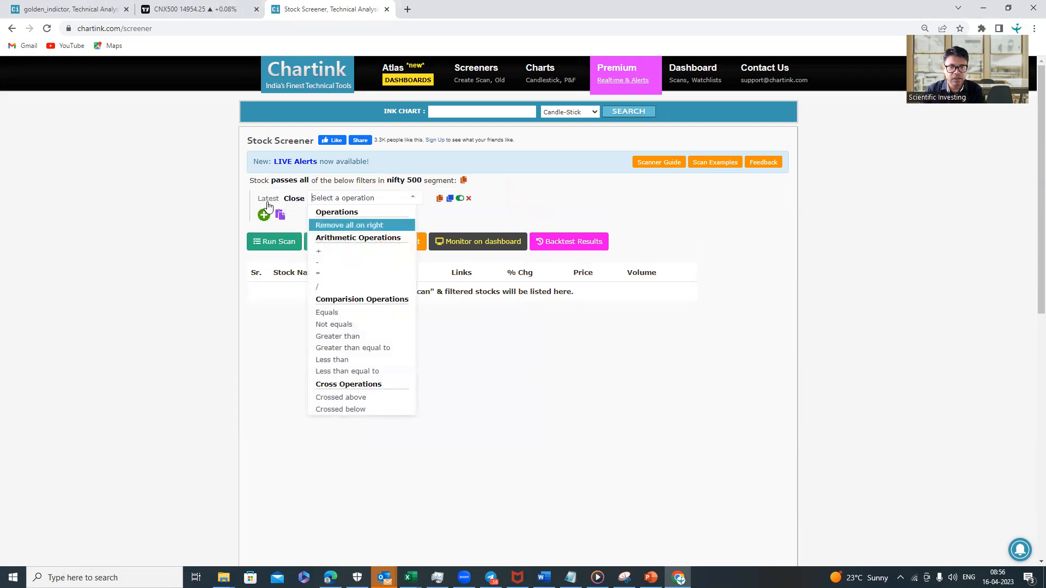
mouse_move(278, 207)
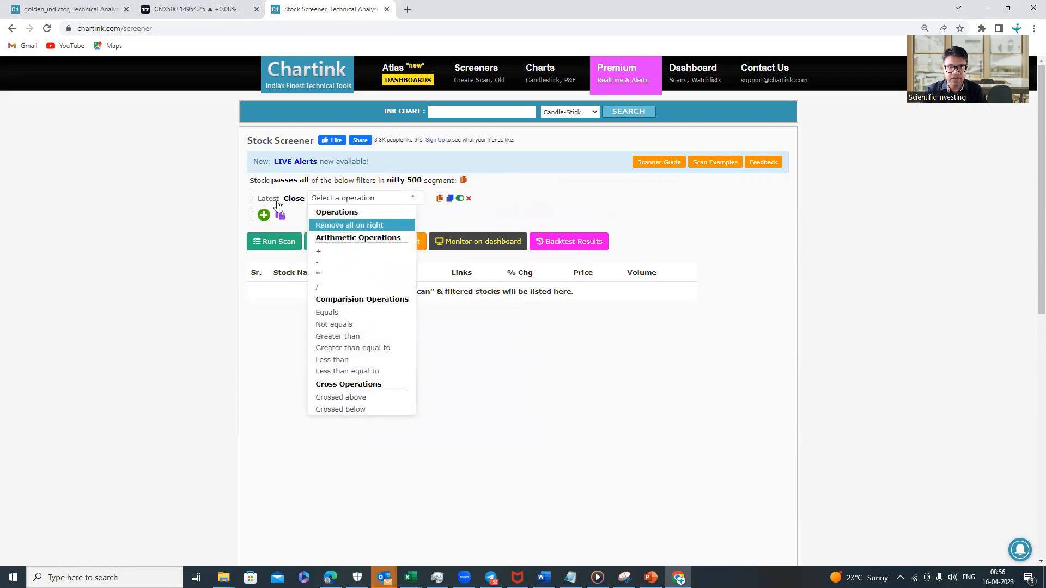
mouse_move(332, 360)
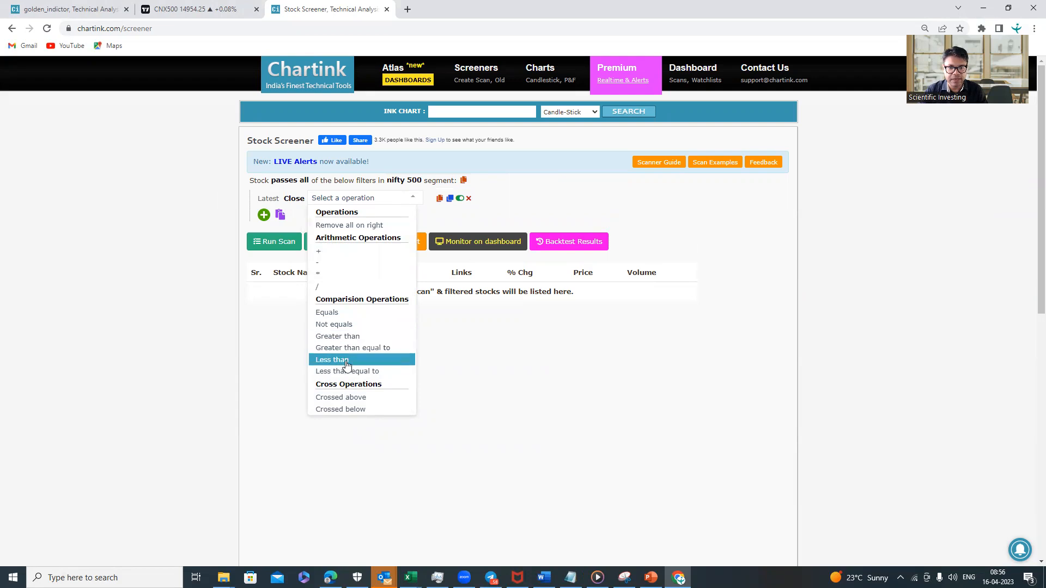
left_click(332, 360)
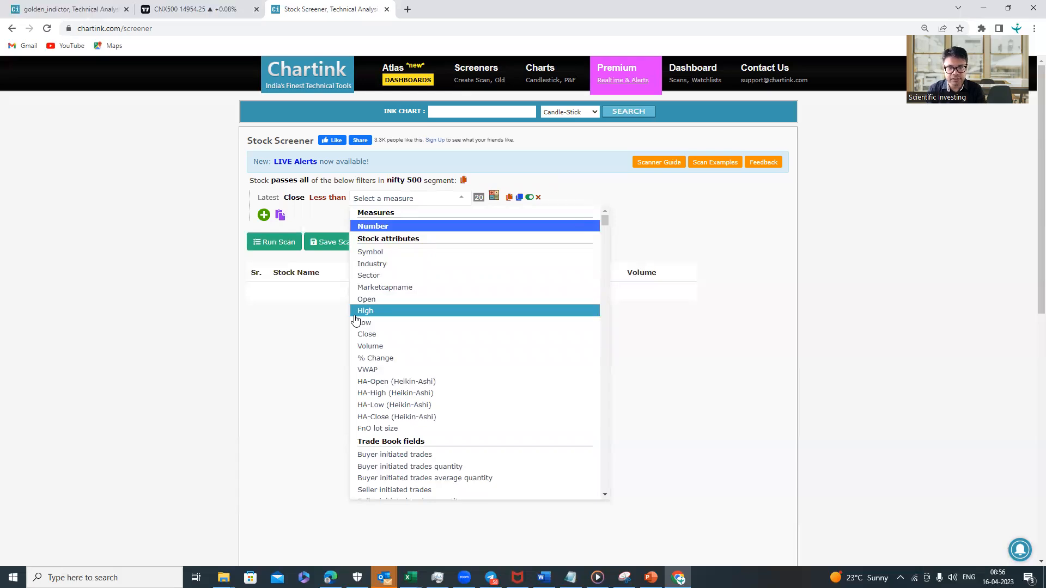
type("ema")
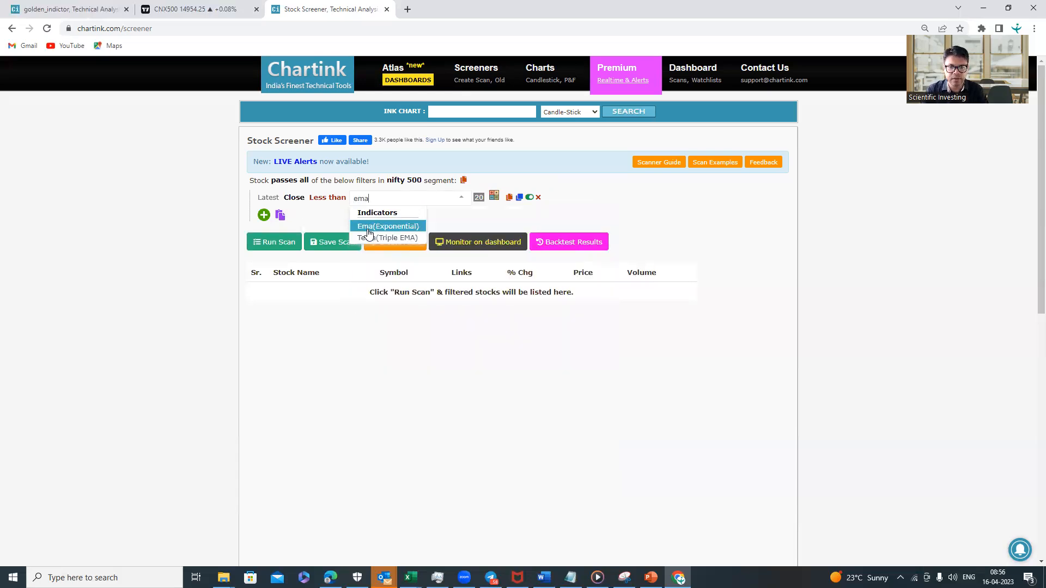
left_click(387, 226)
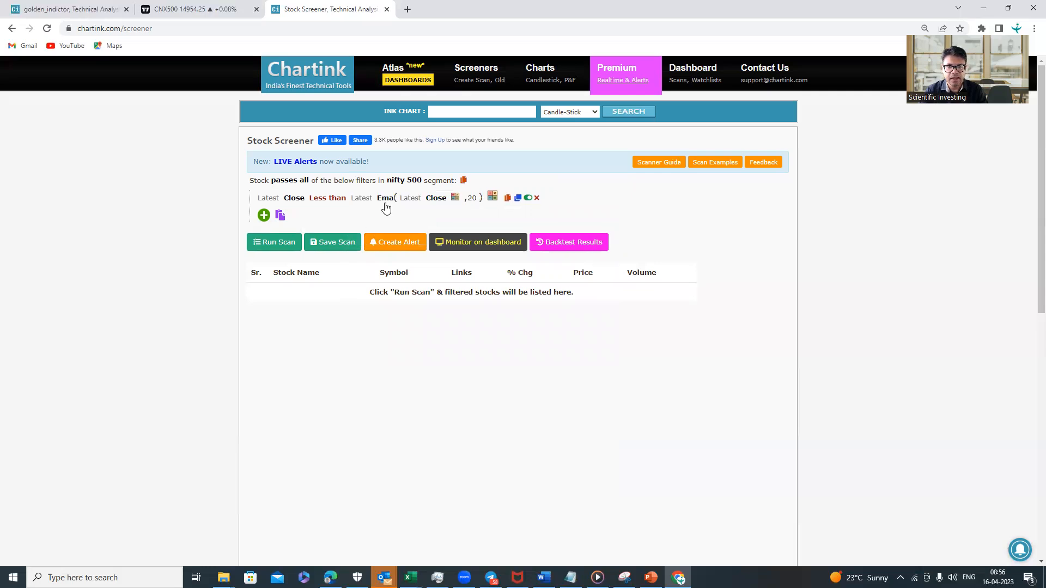
mouse_move(445, 203)
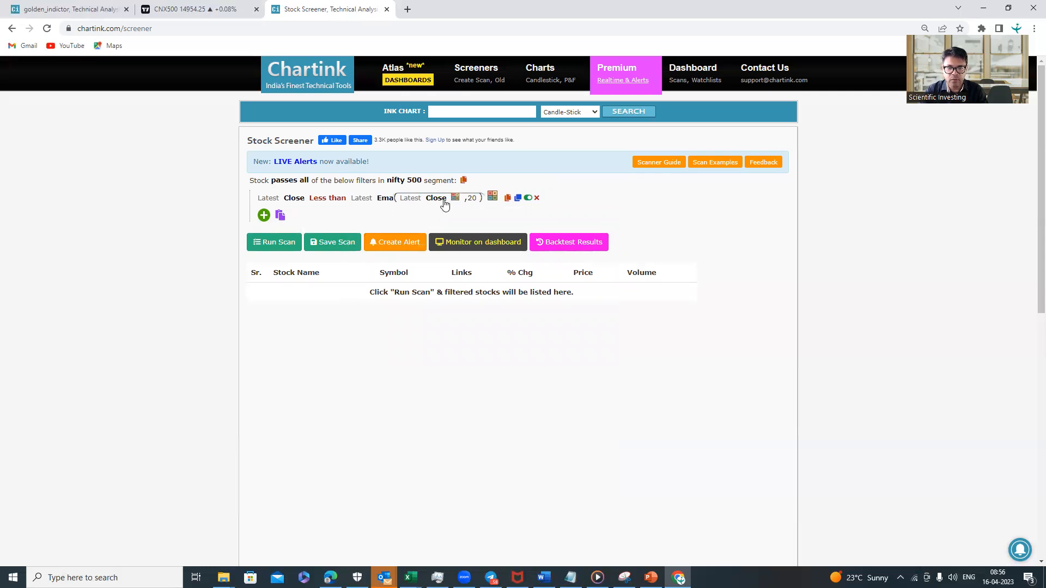
left_click(471, 197)
type("40")
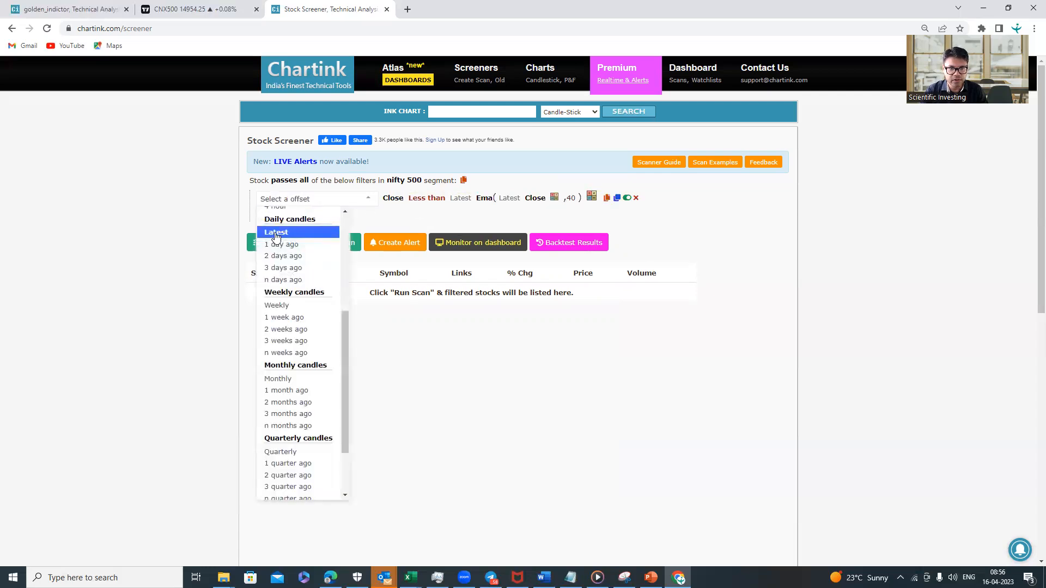
left_click(276, 305)
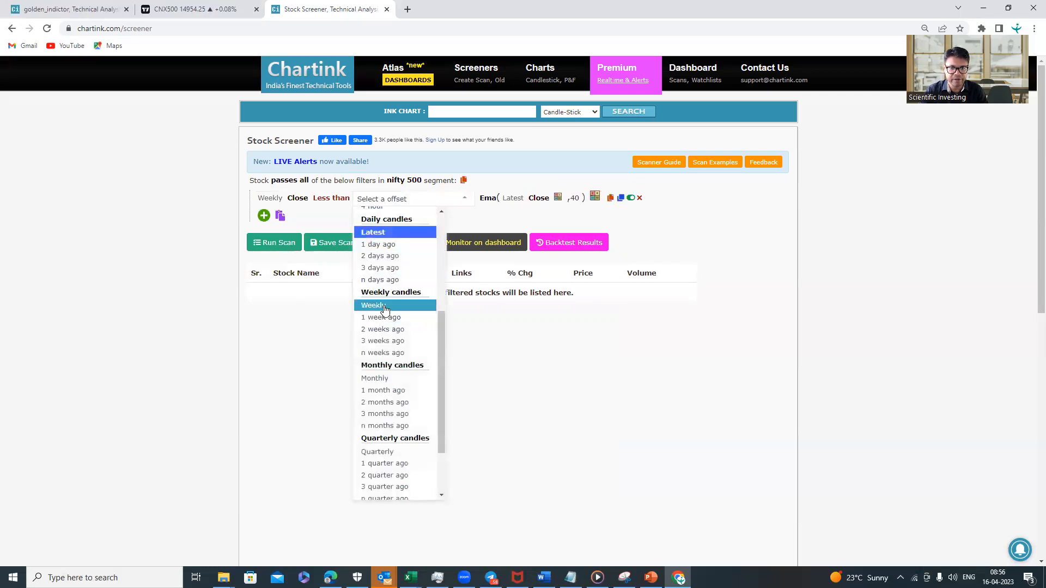
left_click(372, 305)
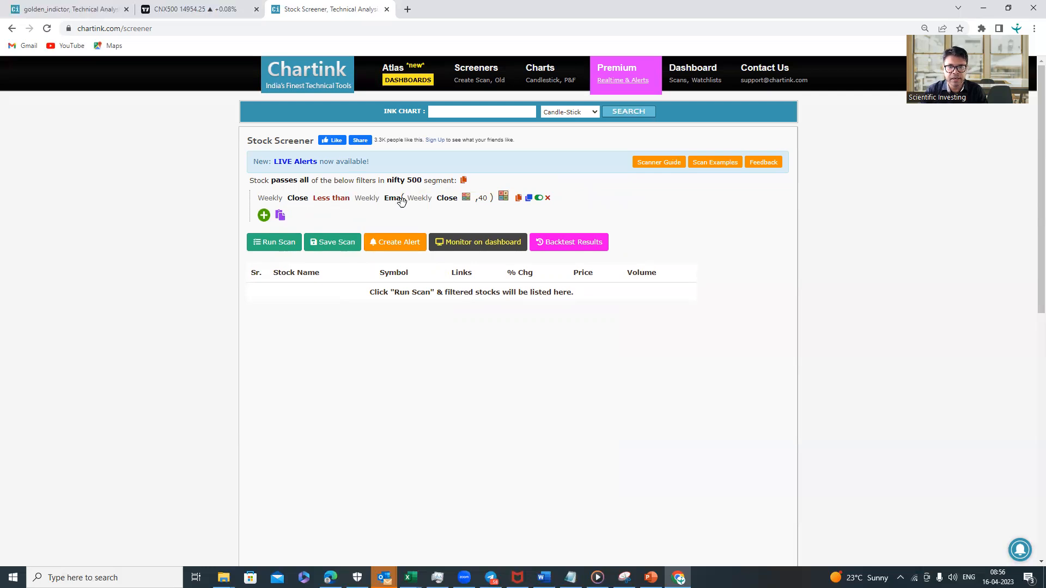
mouse_move(464, 208)
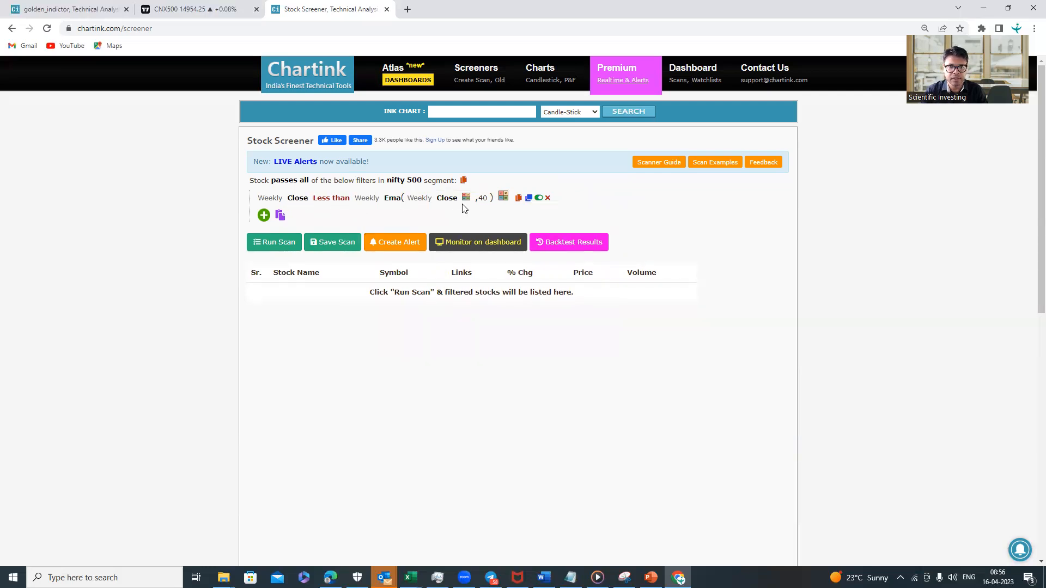
left_click(273, 242)
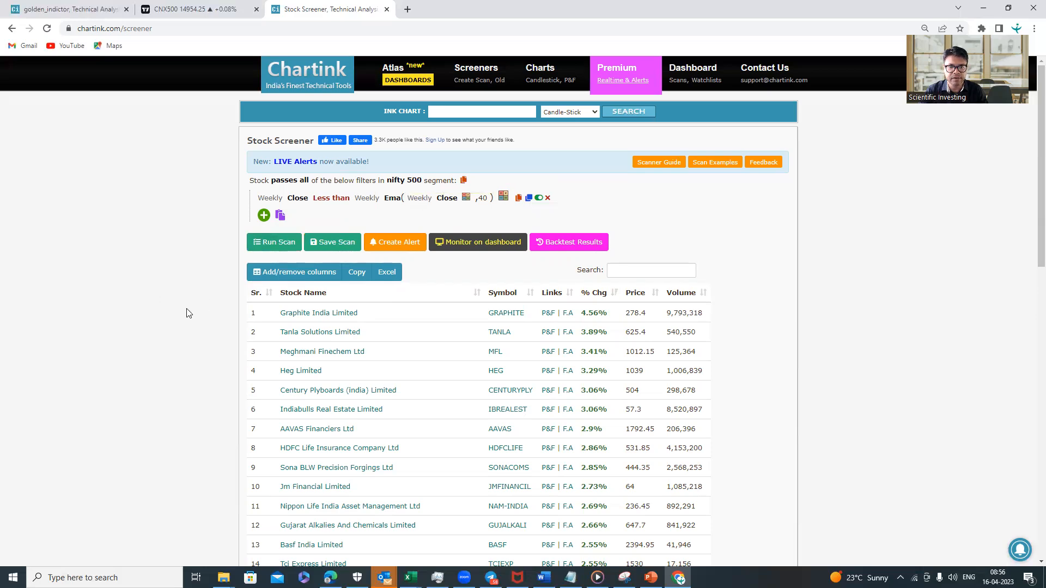
Scroll down and bring up the Save Scan form.
scroll("down", 3)
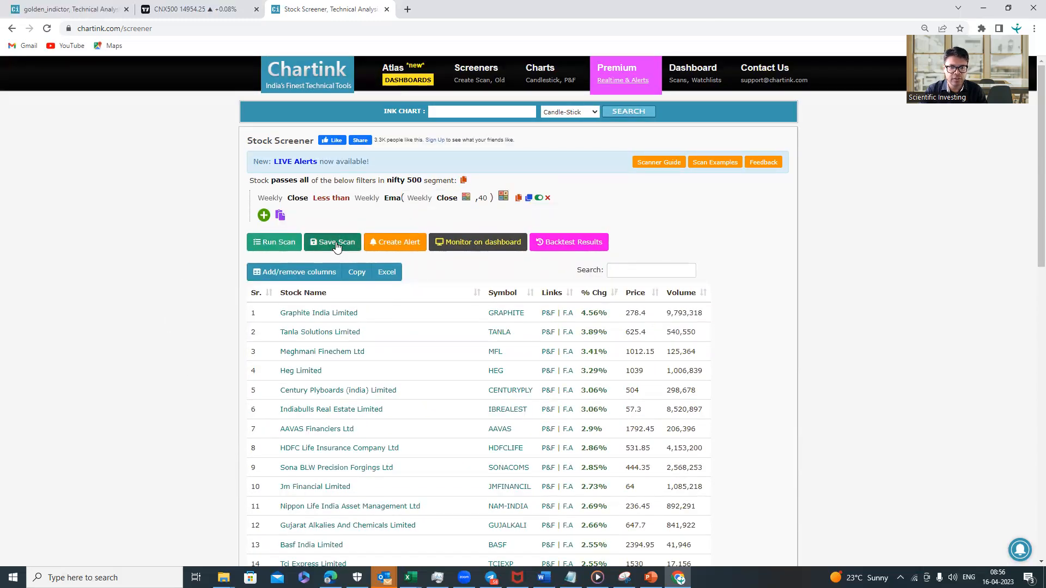
left_click(331, 241)
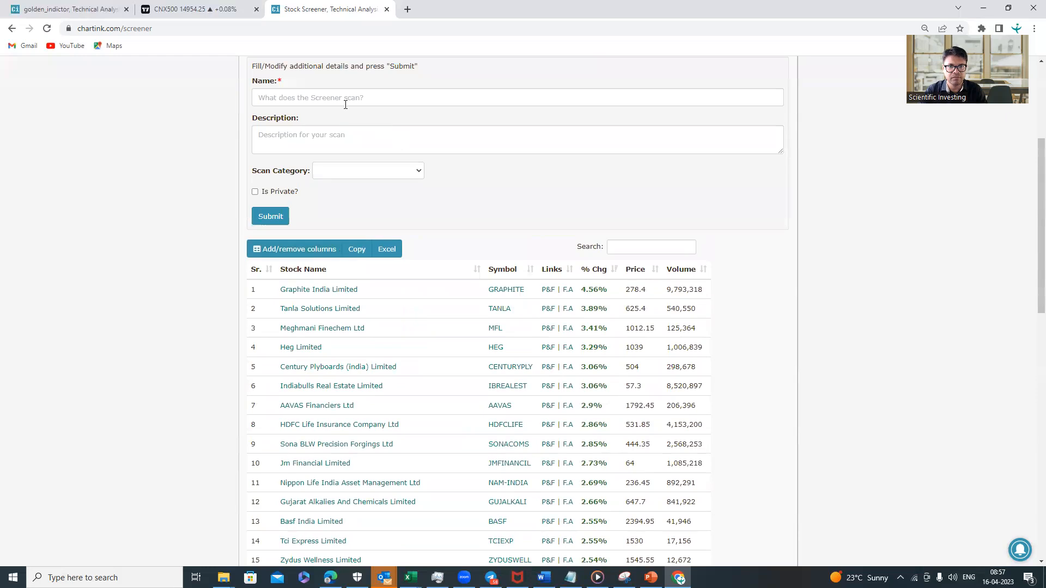
Enter 'golden scanner' as the scan name and submit.
left_click(517, 98)
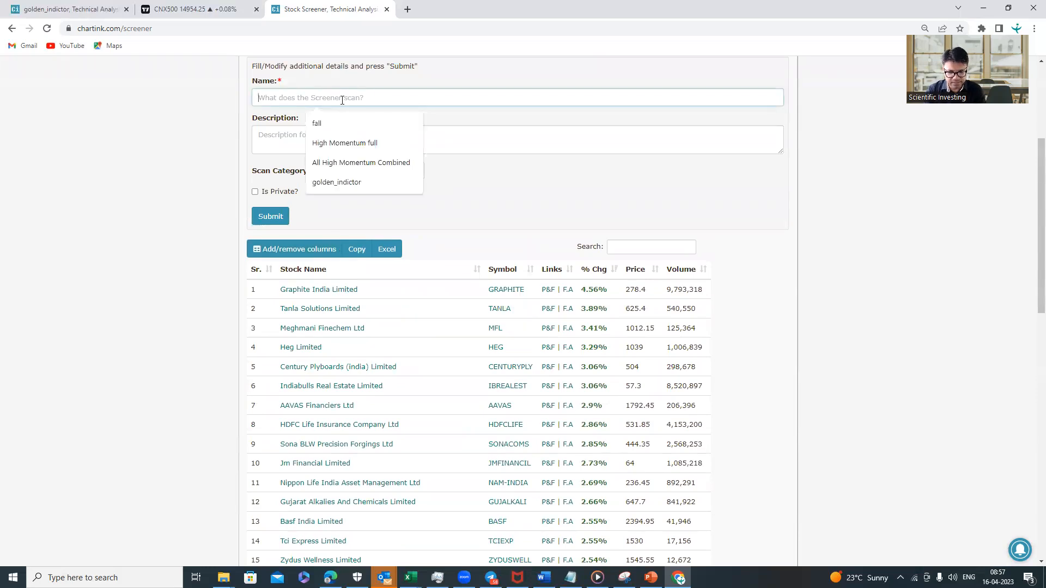
type("holde")
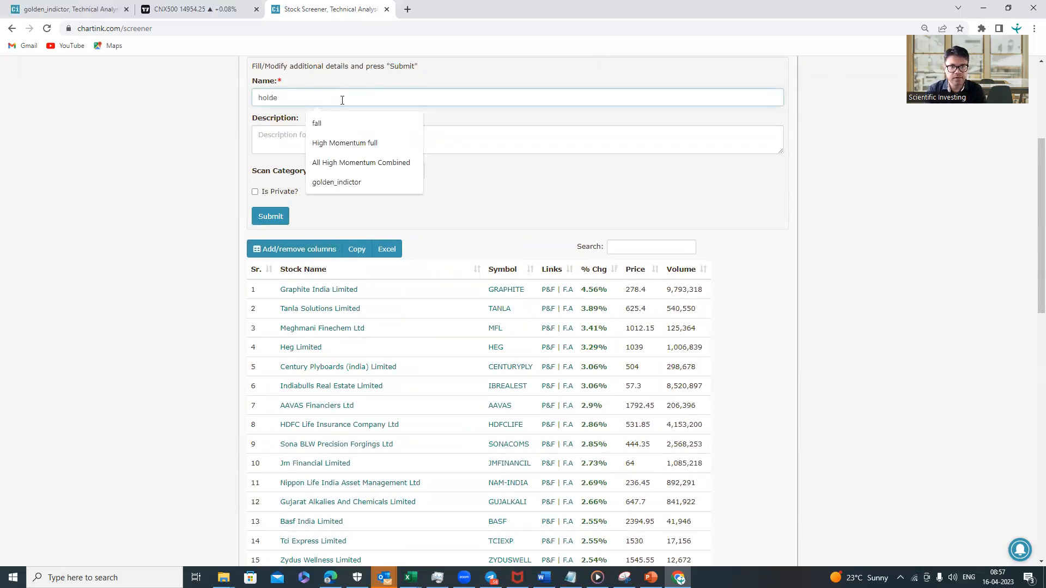
type("golde")
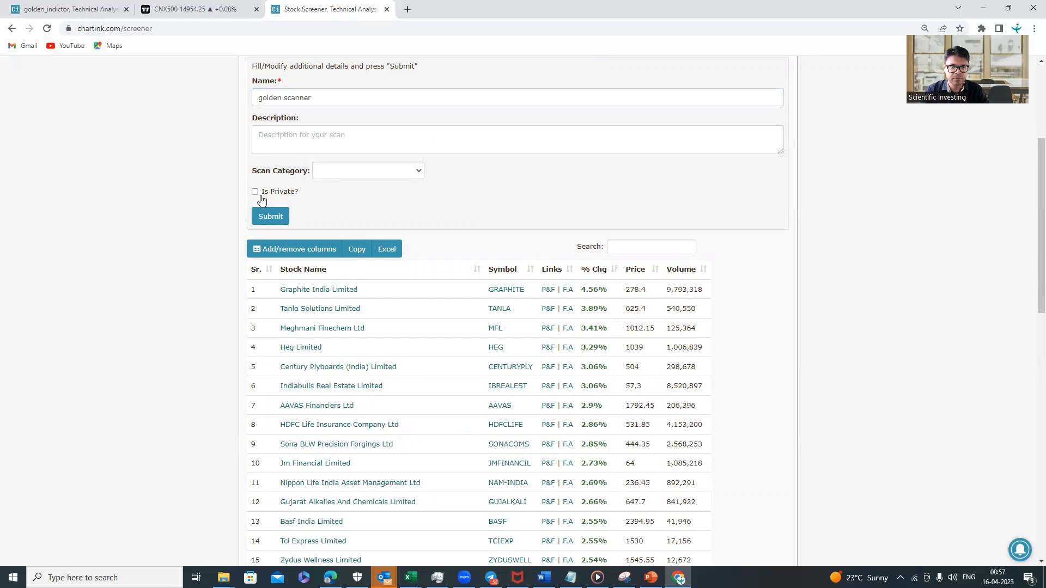
left_click(271, 216)
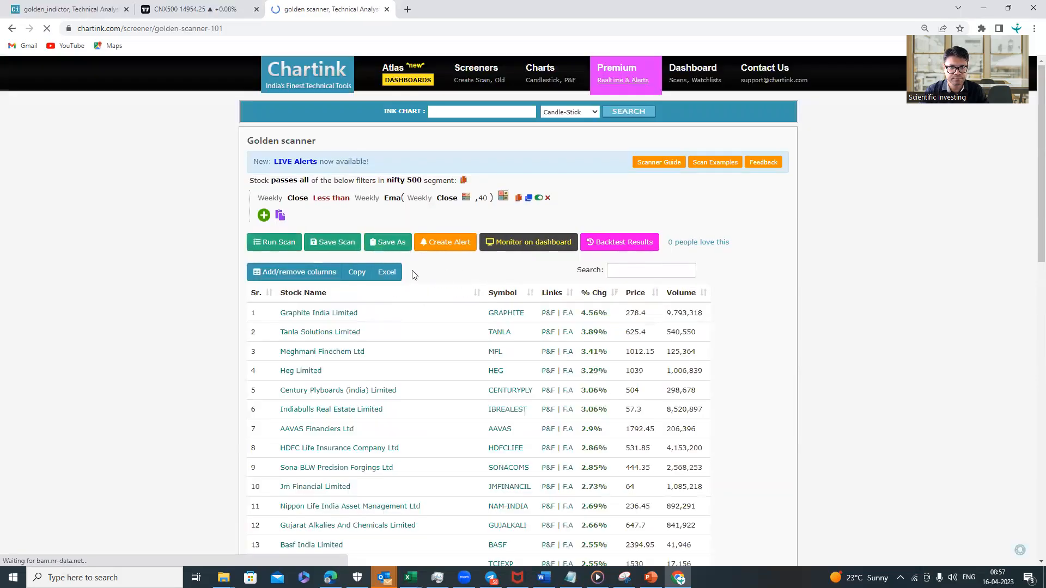
Scroll to the Backtest history chart, keeping the 3-year Limit period.
scroll("down", 3)
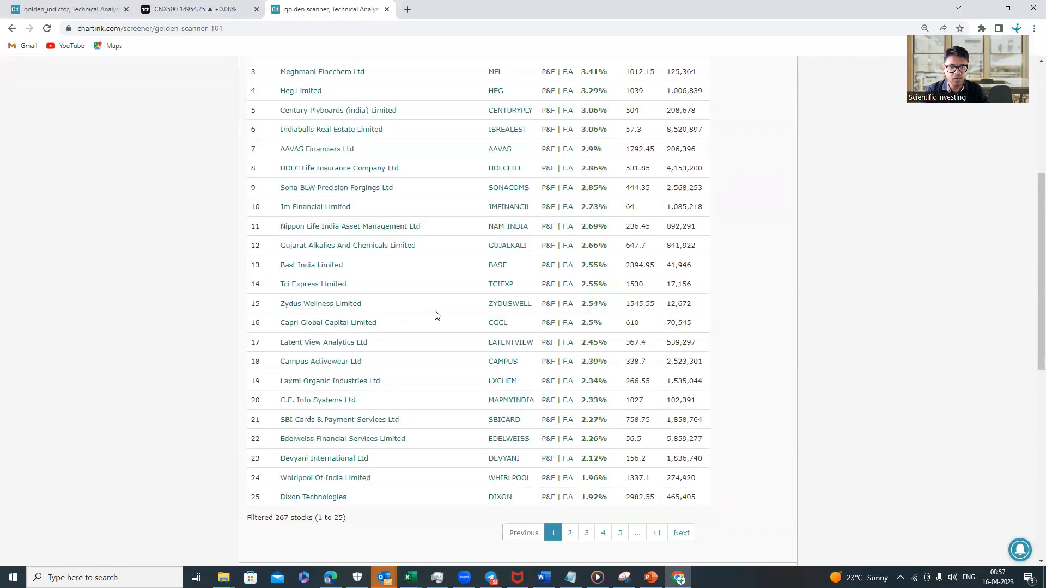
scroll("down", 3)
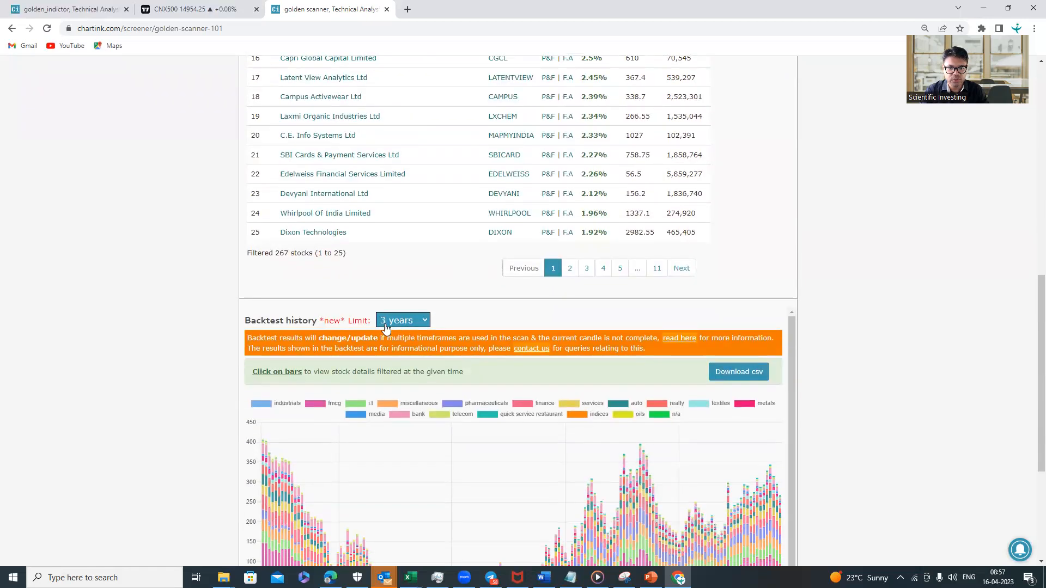
scroll("down", 3)
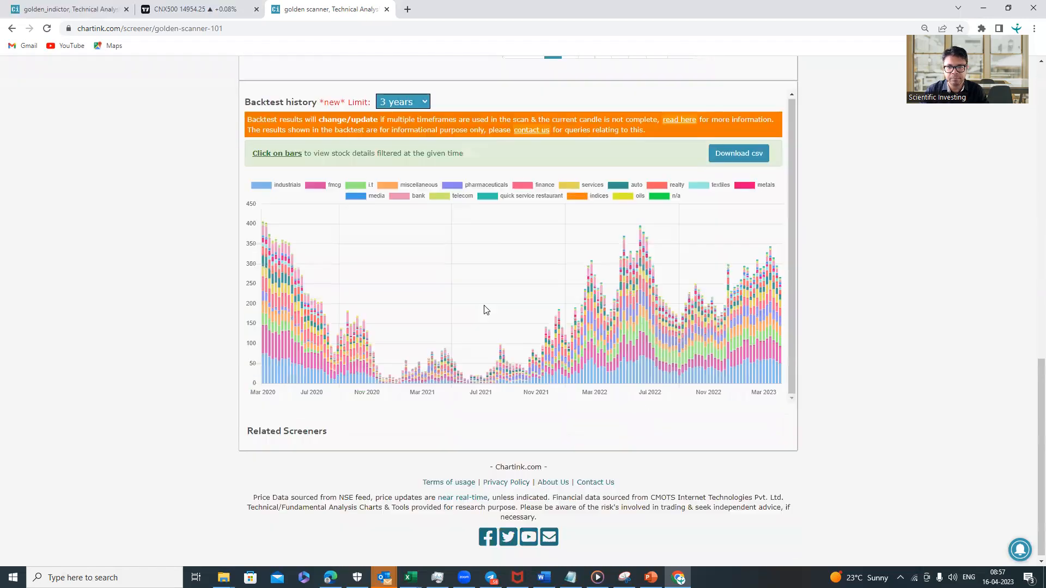
left_click(402, 101)
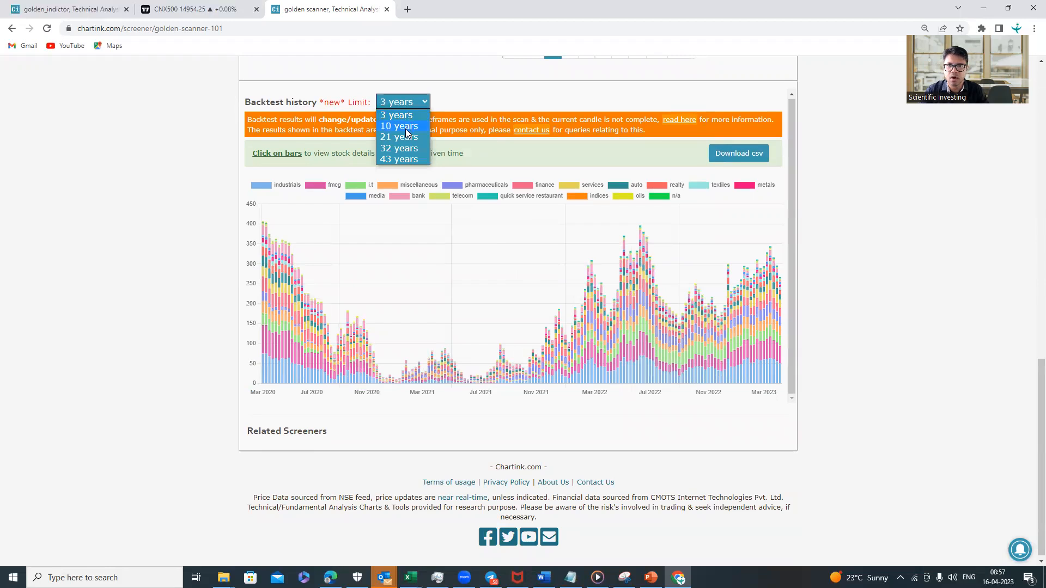
left_click(396, 113)
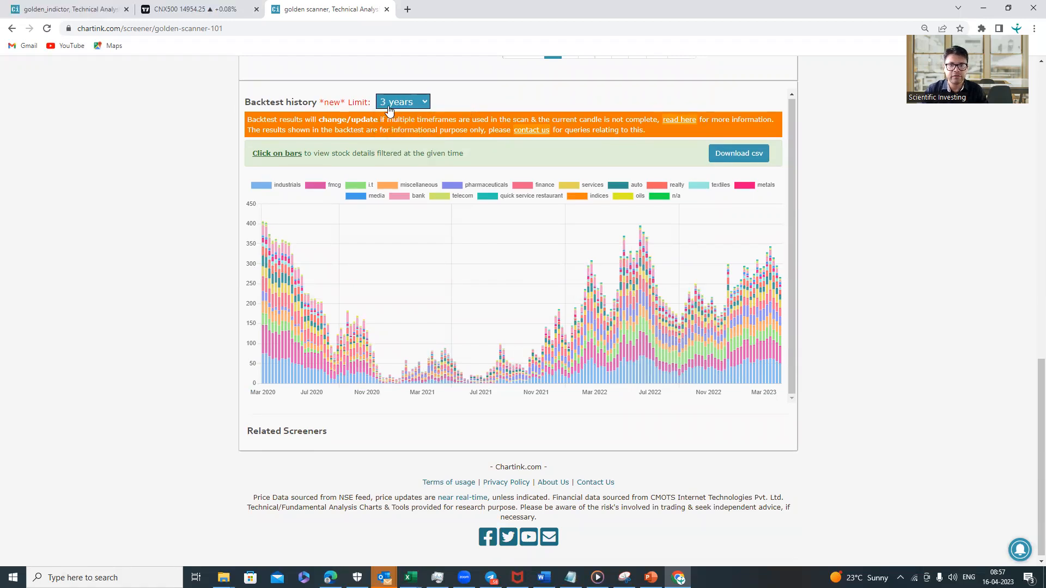
mouse_move(457, 105)
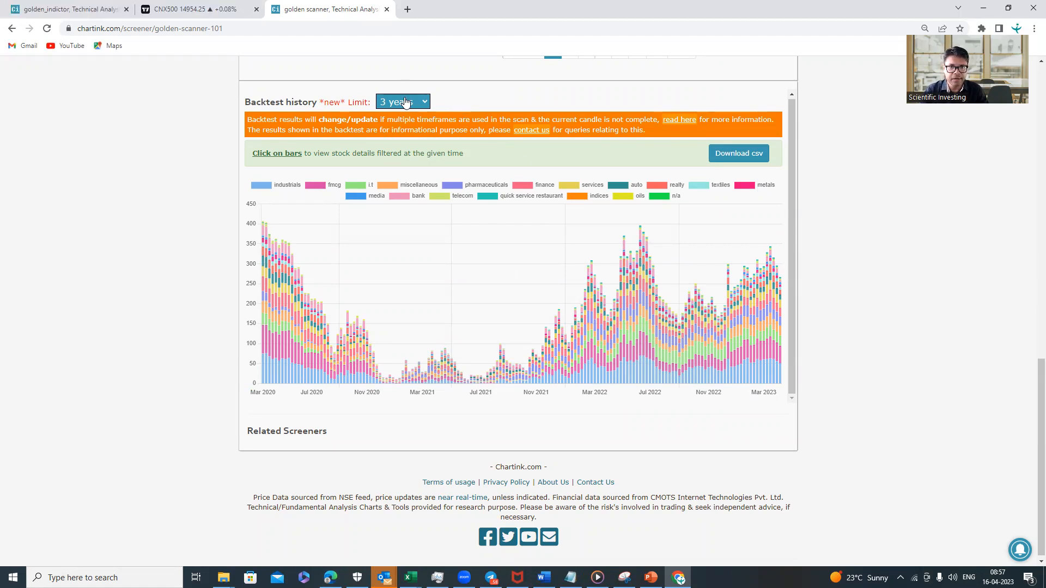
left_click(402, 102)
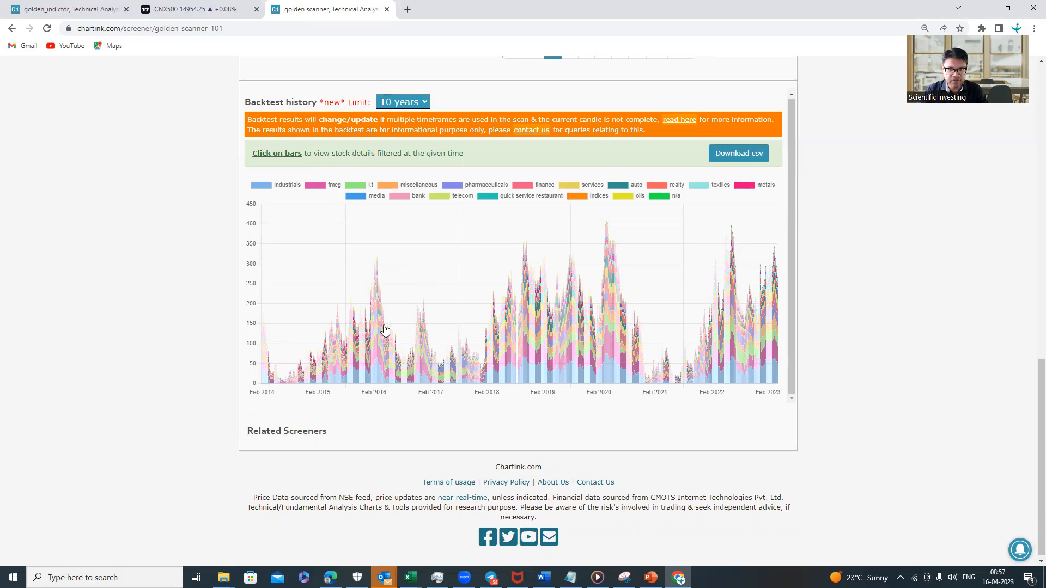
mouse_move(390, 270)
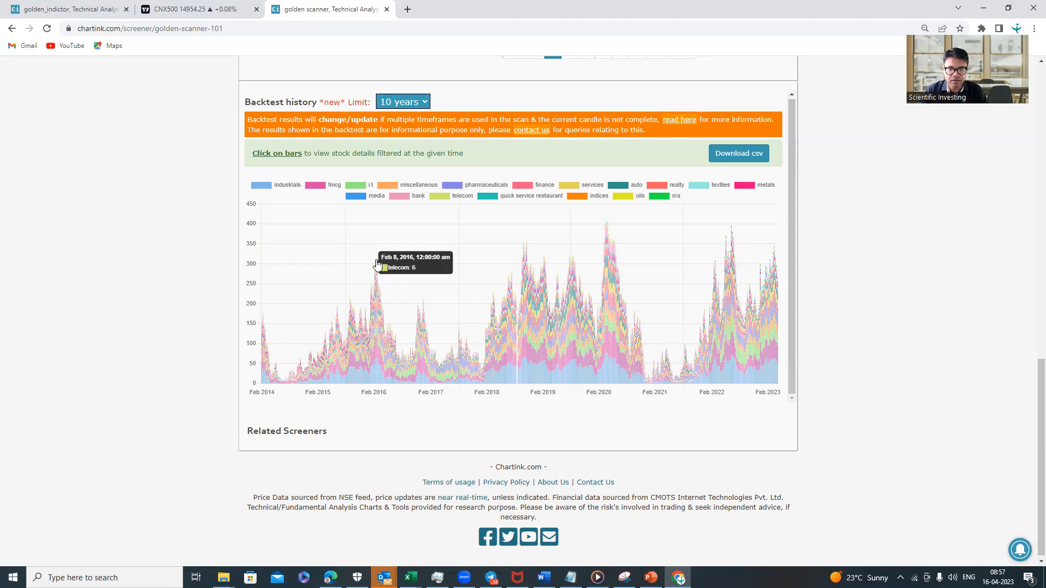
mouse_move(379, 264)
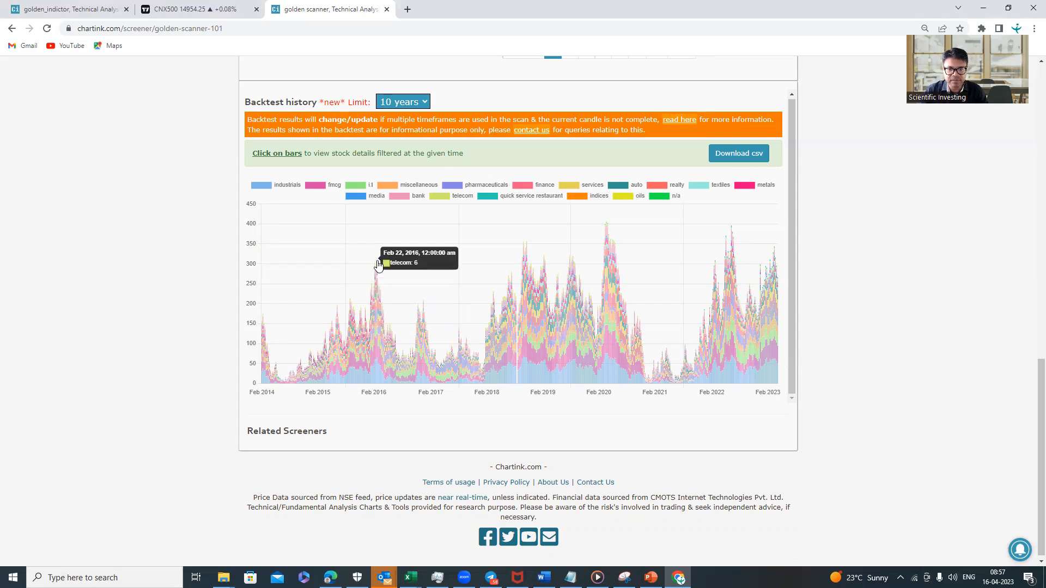
mouse_move(267, 262)
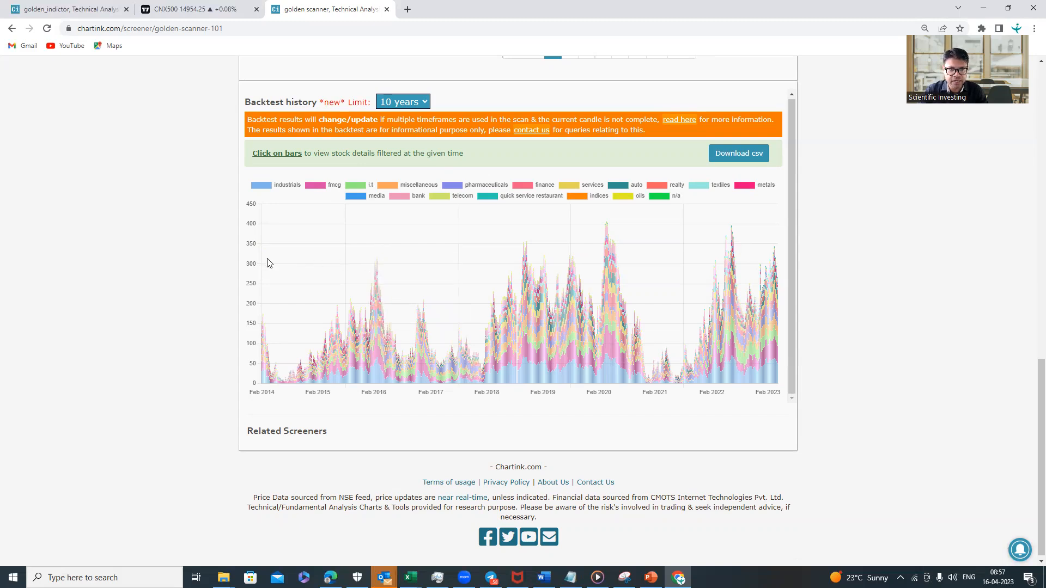
mouse_move(379, 263)
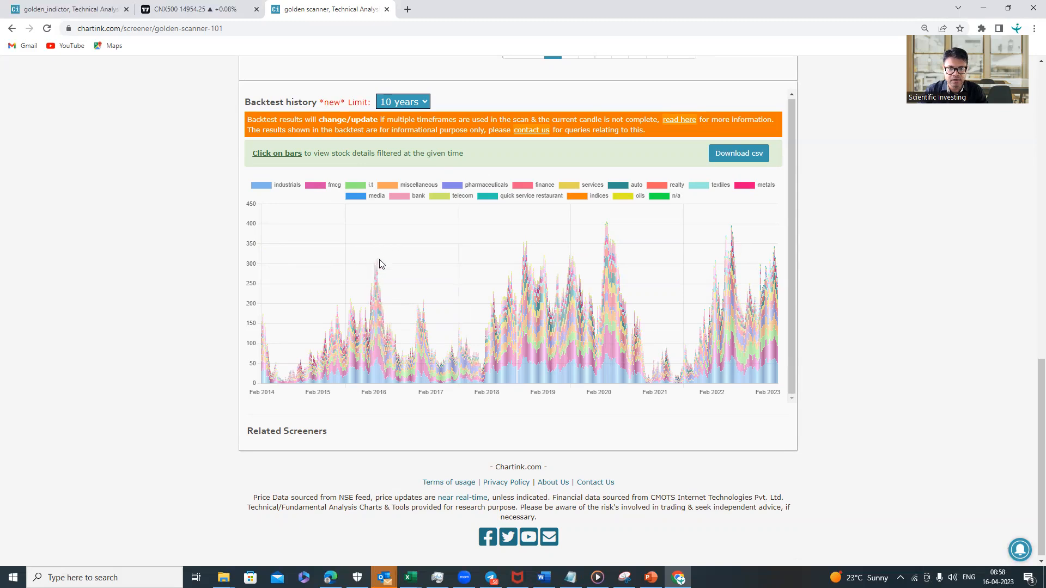
mouse_move(377, 271)
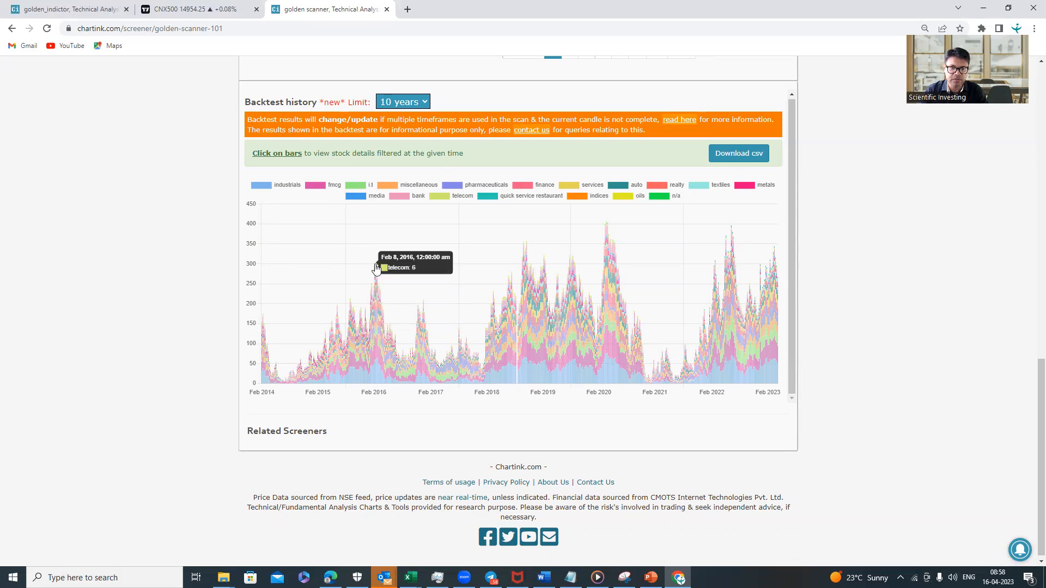
mouse_move(485, 288)
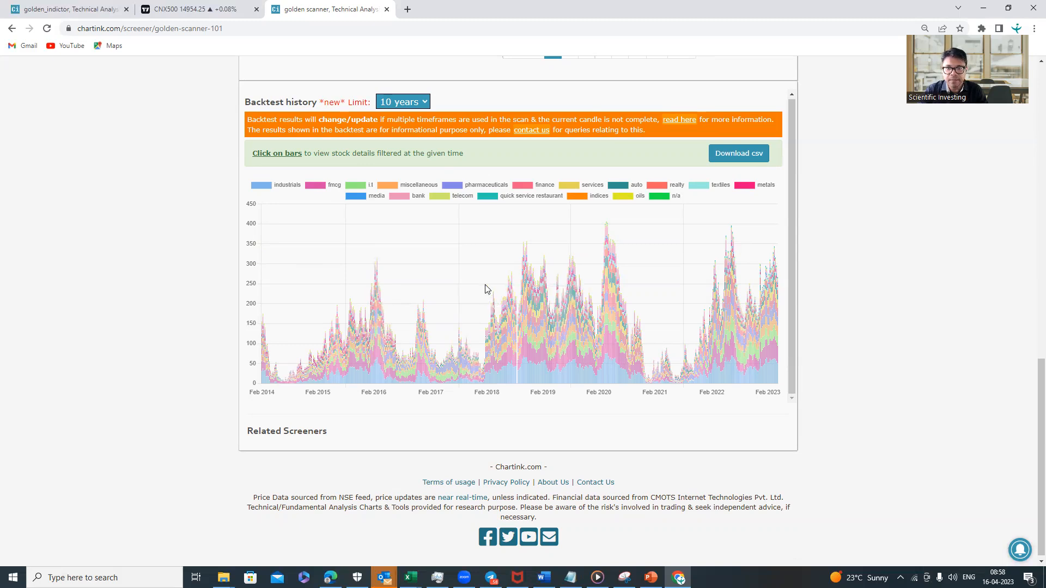
mouse_move(525, 249)
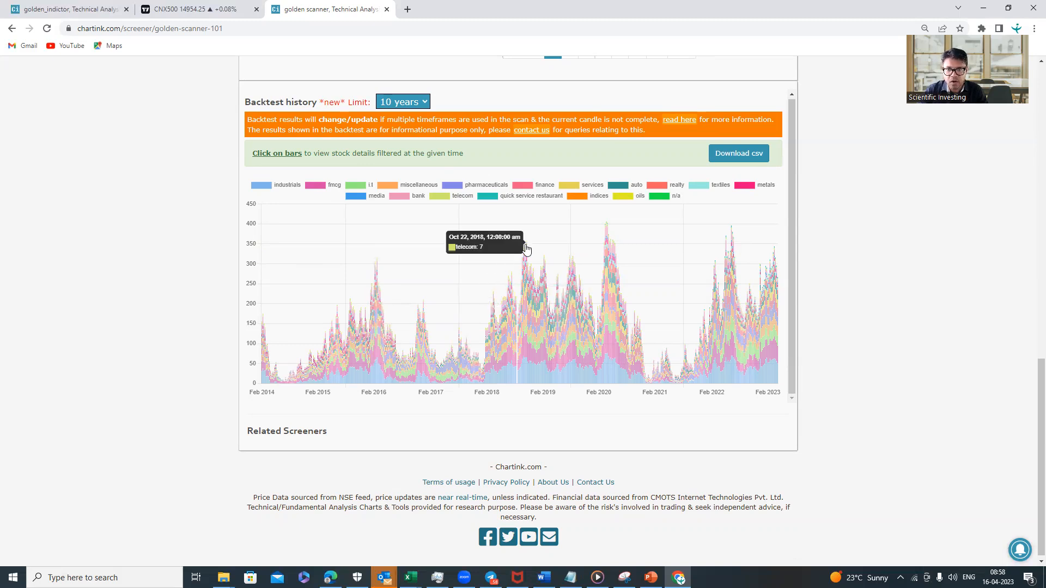
mouse_move(523, 249)
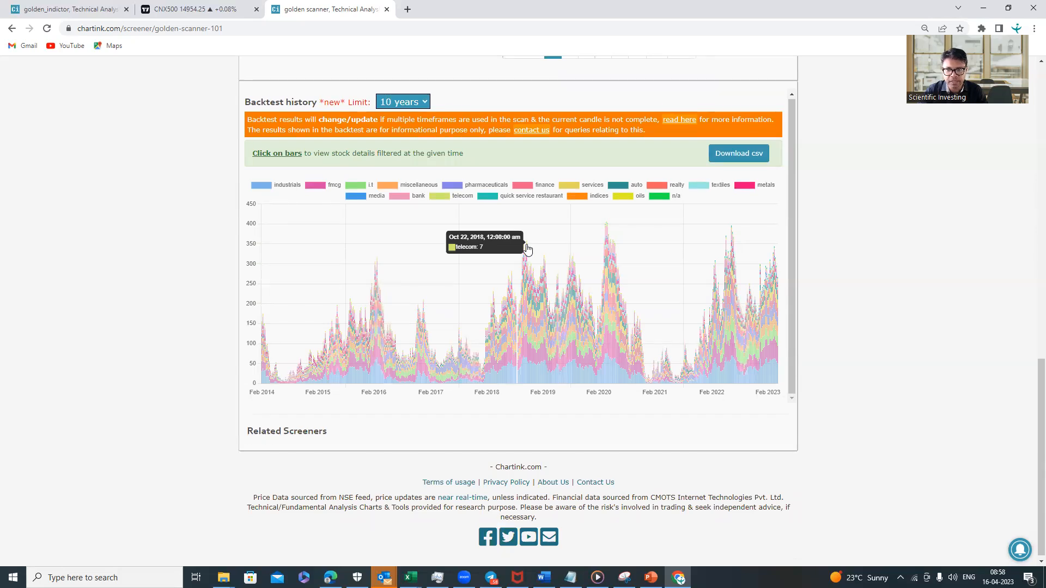
mouse_move(570, 261)
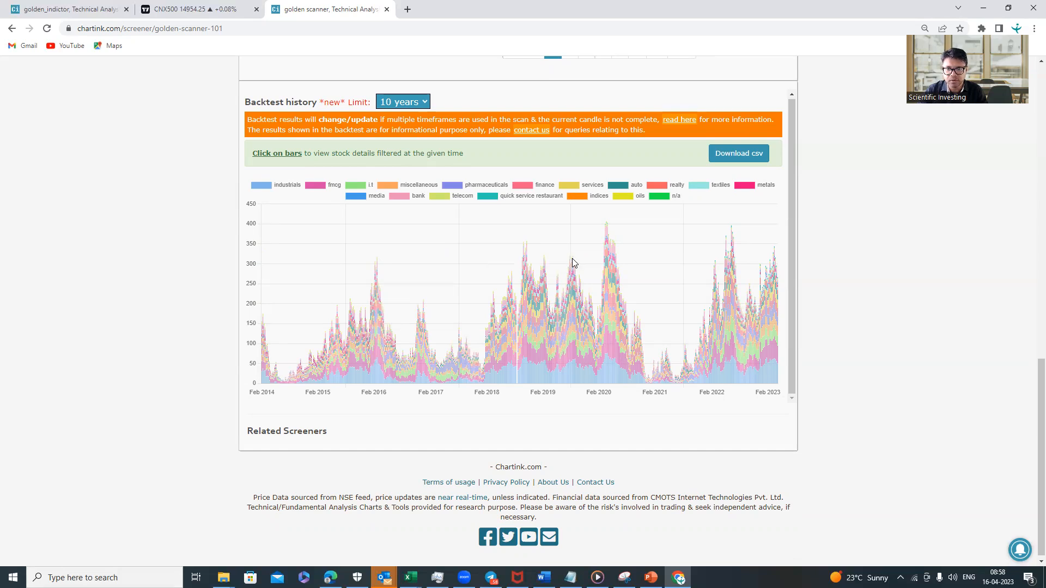
mouse_move(600, 225)
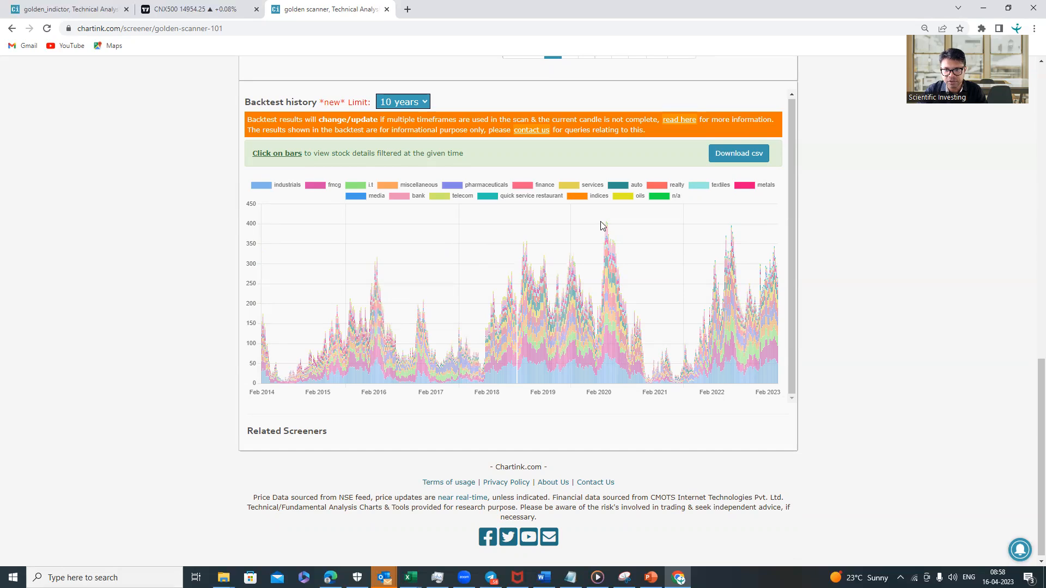
mouse_move(607, 231)
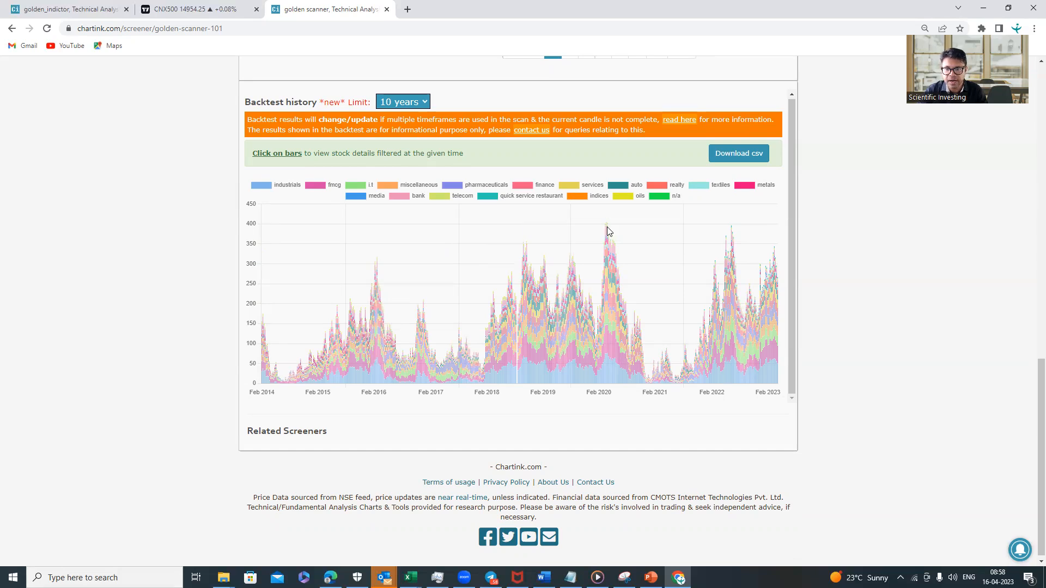
mouse_move(606, 230)
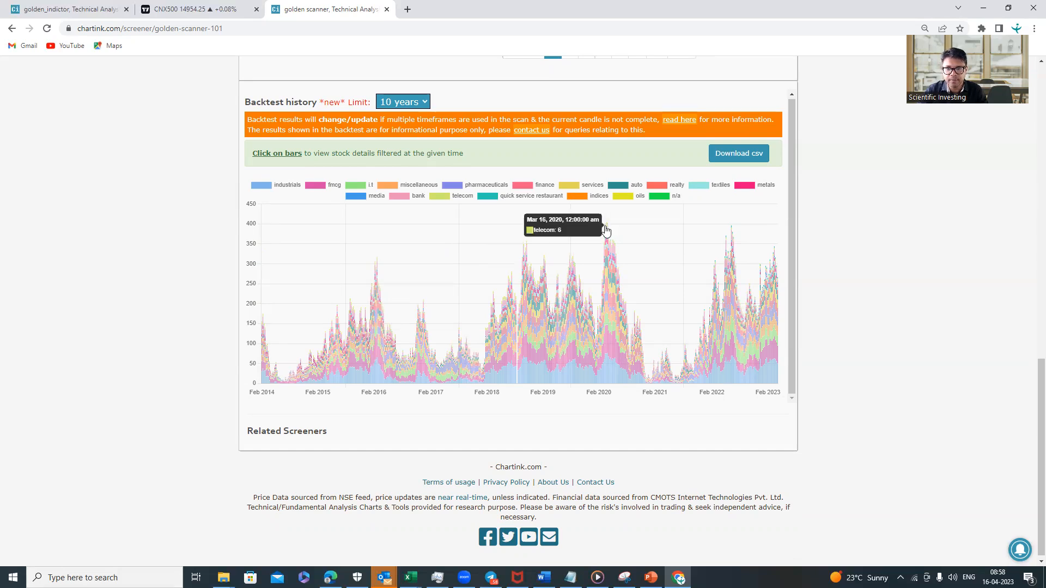
mouse_move(615, 238)
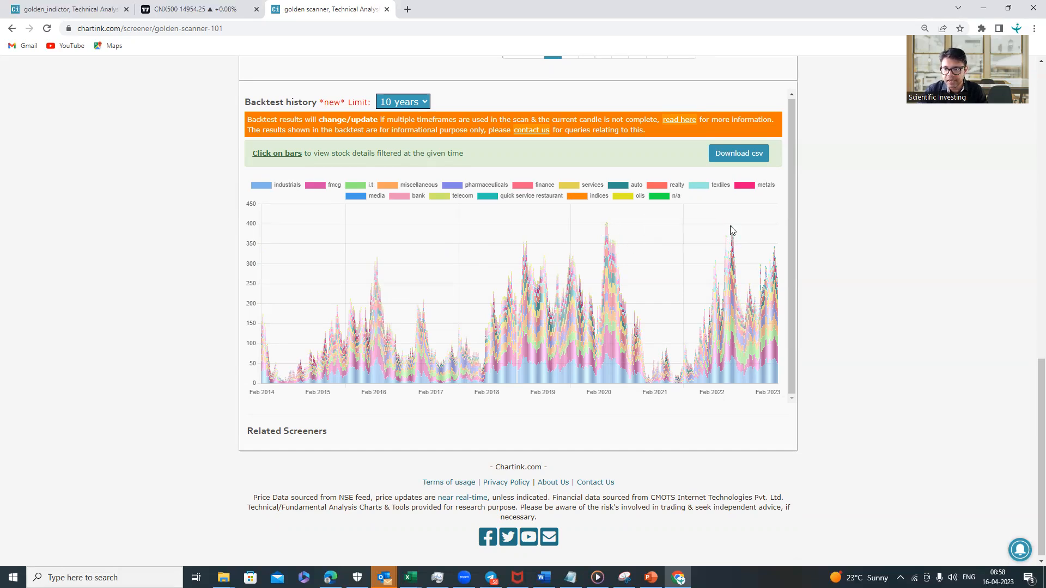
mouse_move(730, 232)
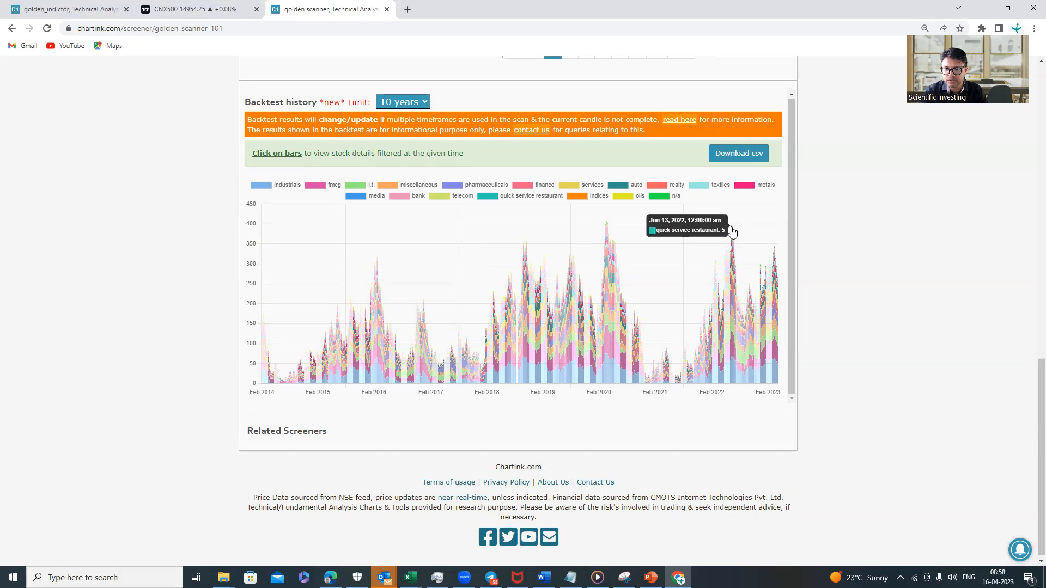
mouse_move(736, 225)
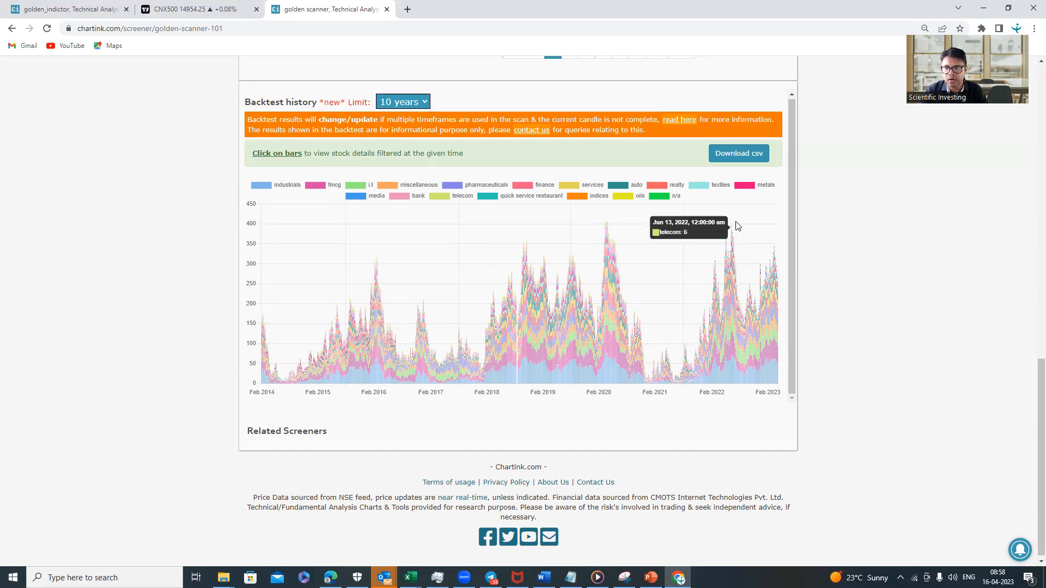
mouse_move(731, 234)
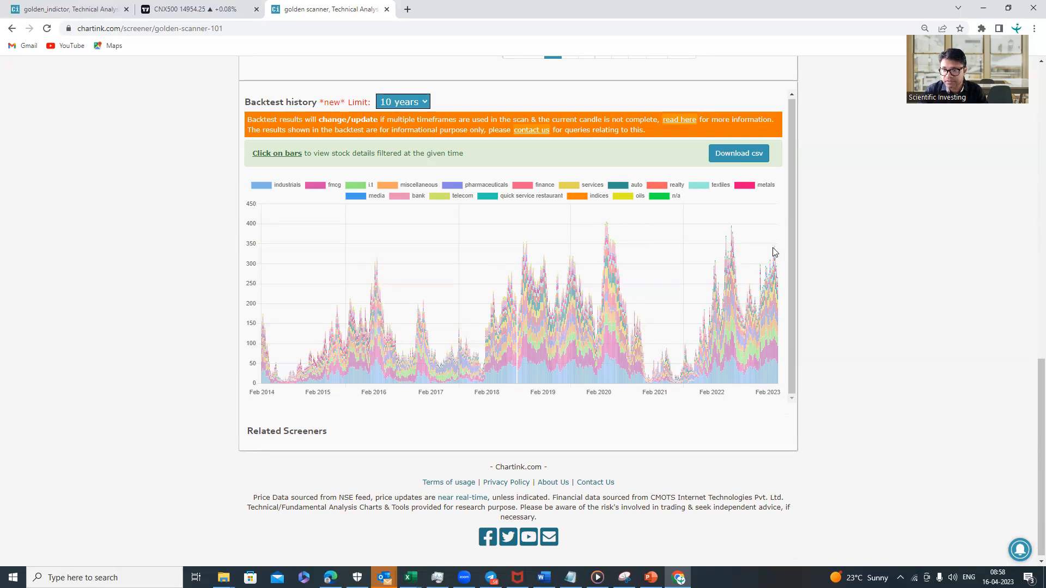
mouse_move(772, 255)
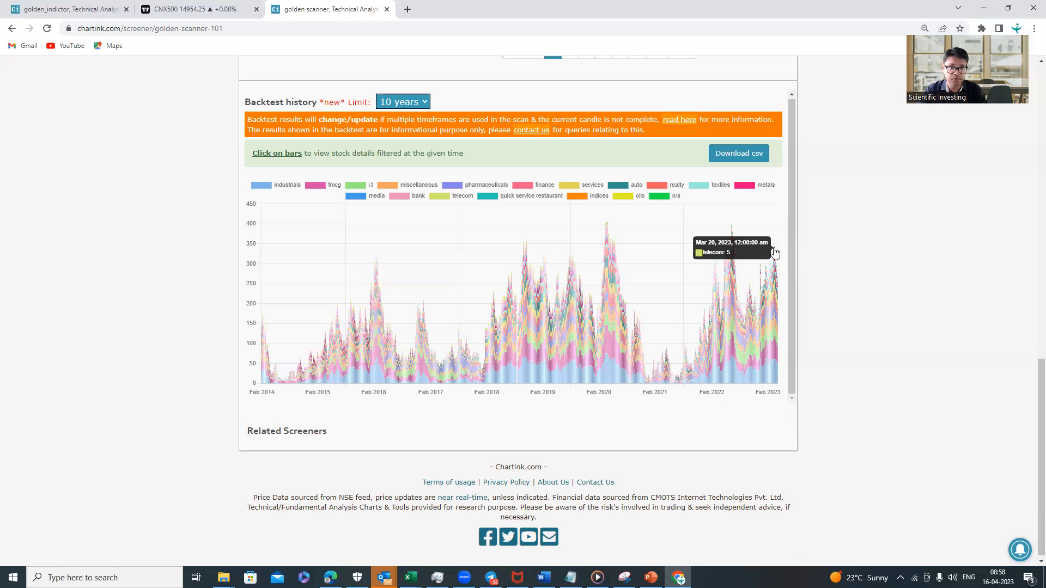
mouse_move(781, 253)
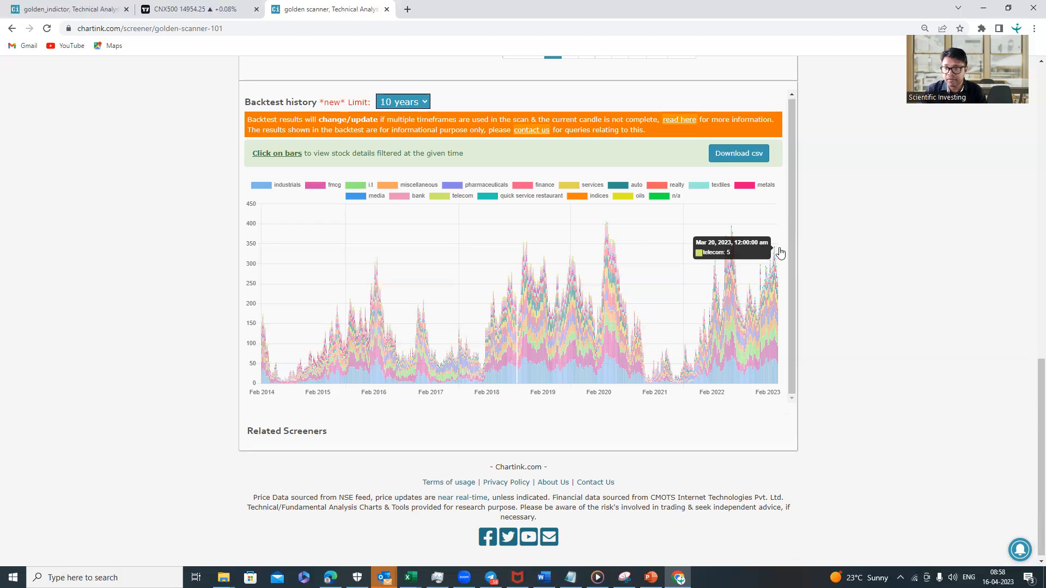
mouse_move(772, 249)
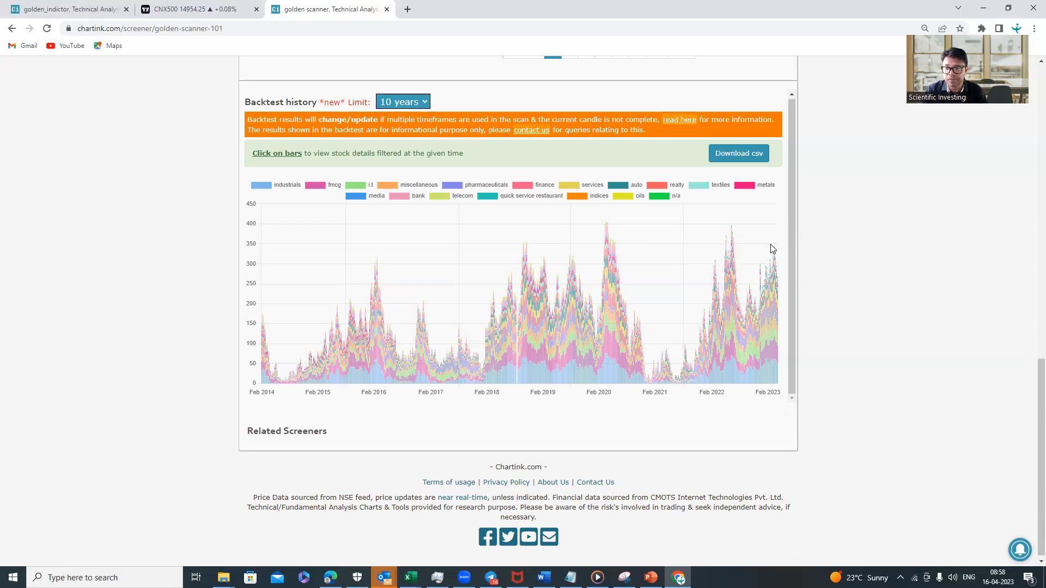
mouse_move(776, 252)
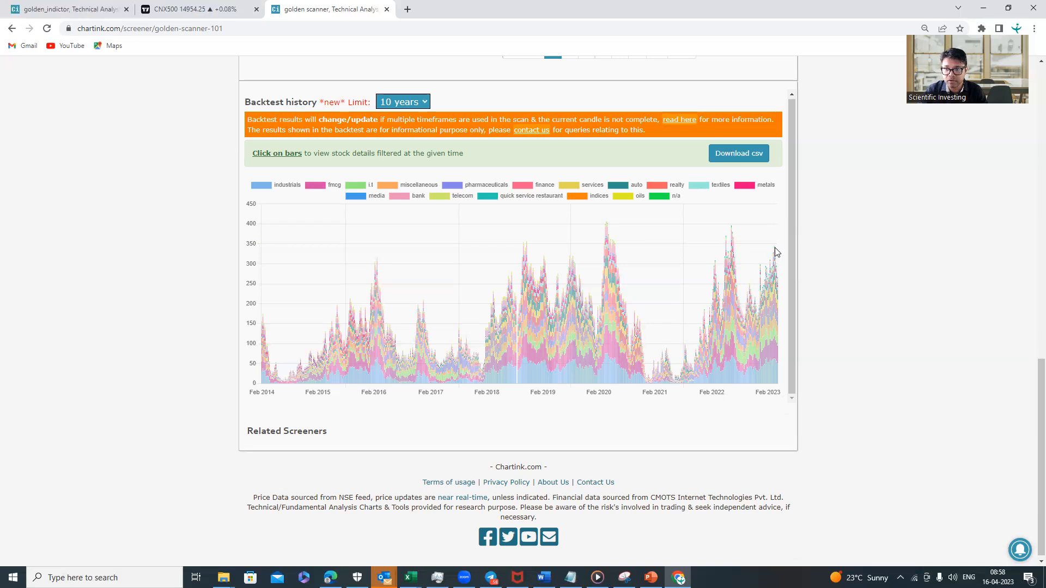
mouse_move(390, 267)
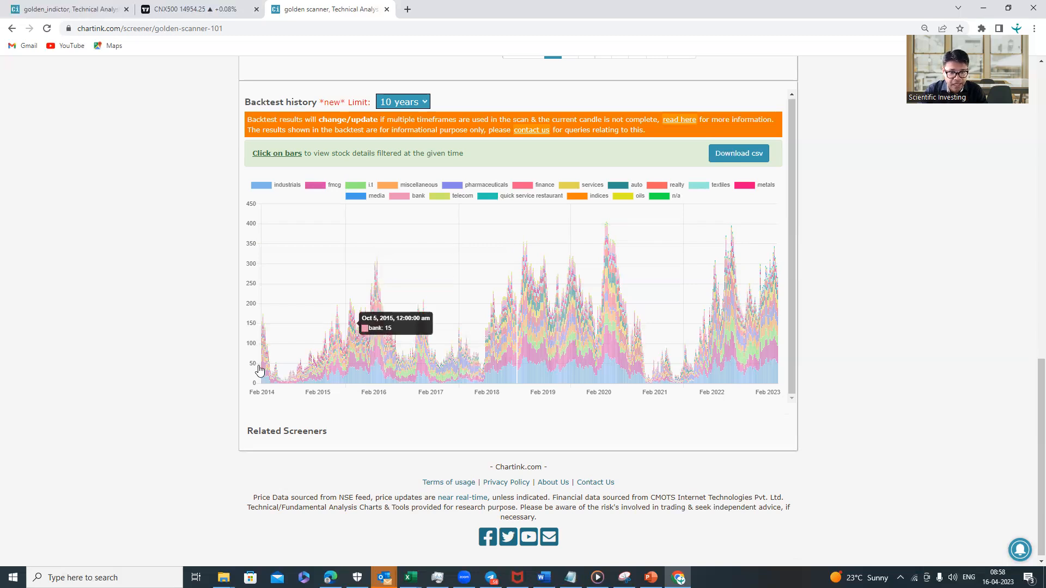
mouse_move(300, 395)
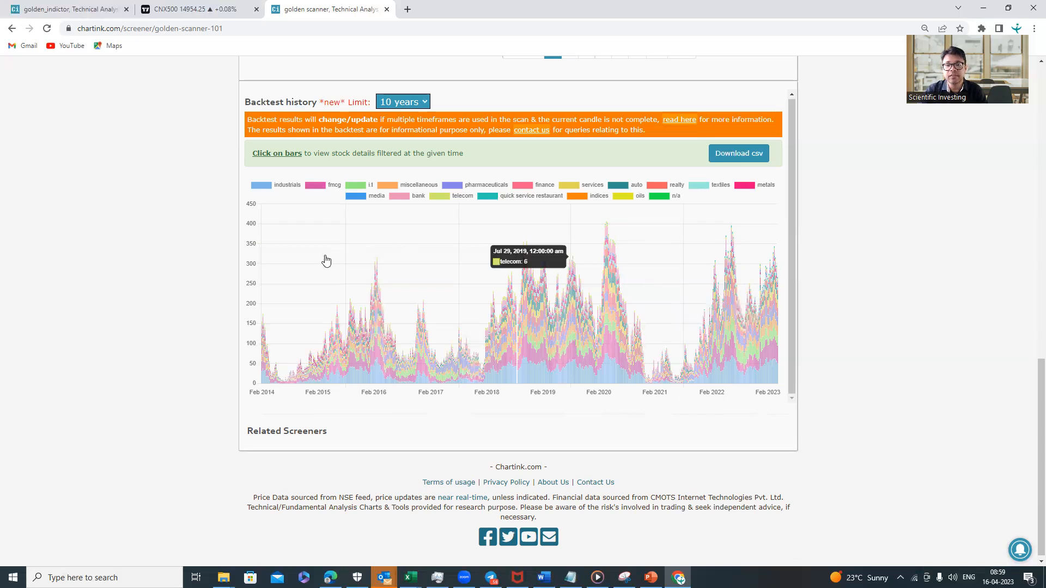
mouse_move(651, 295)
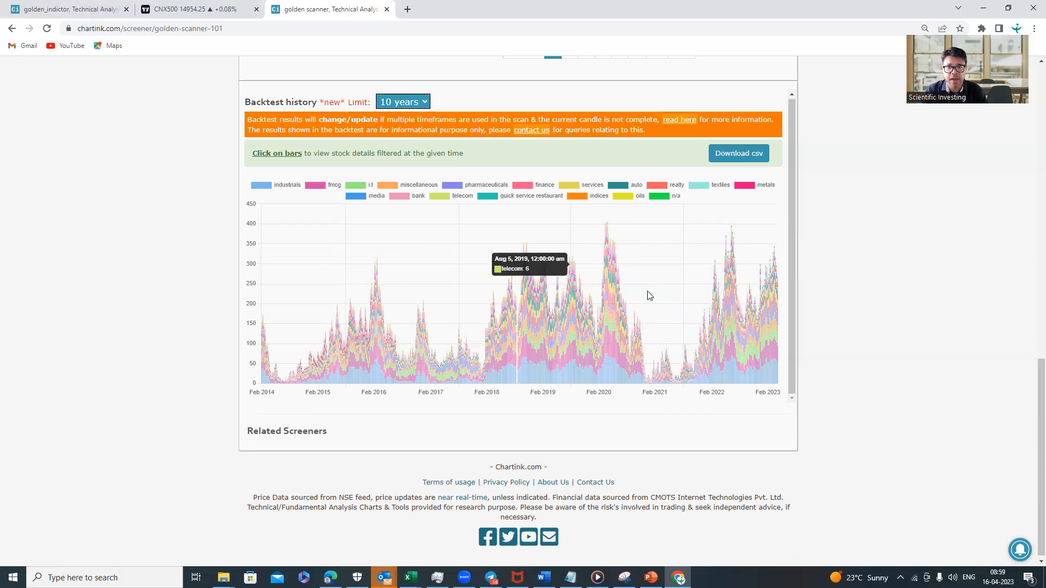
mouse_move(417, 261)
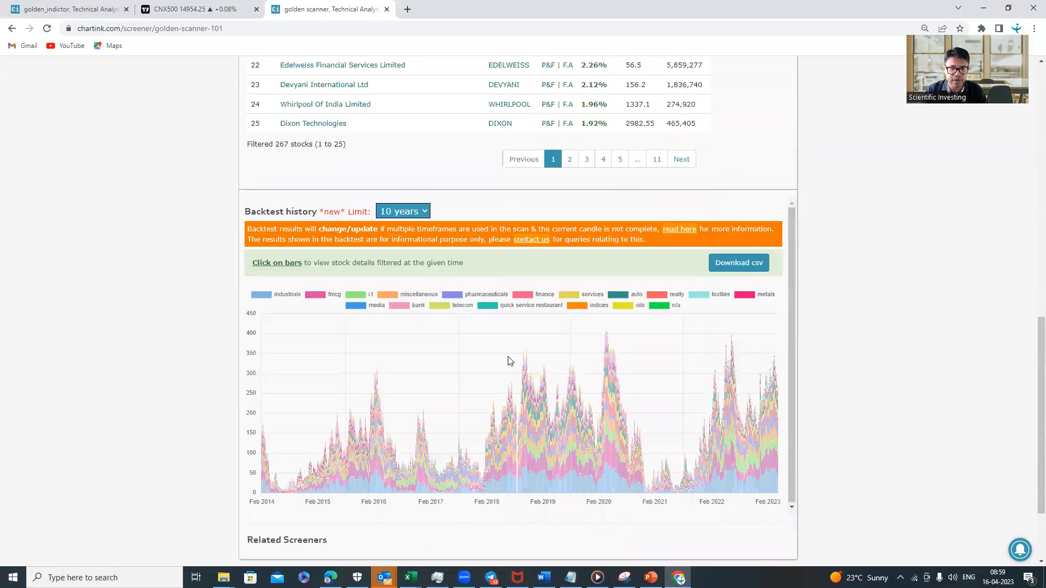
mouse_move(448, 372)
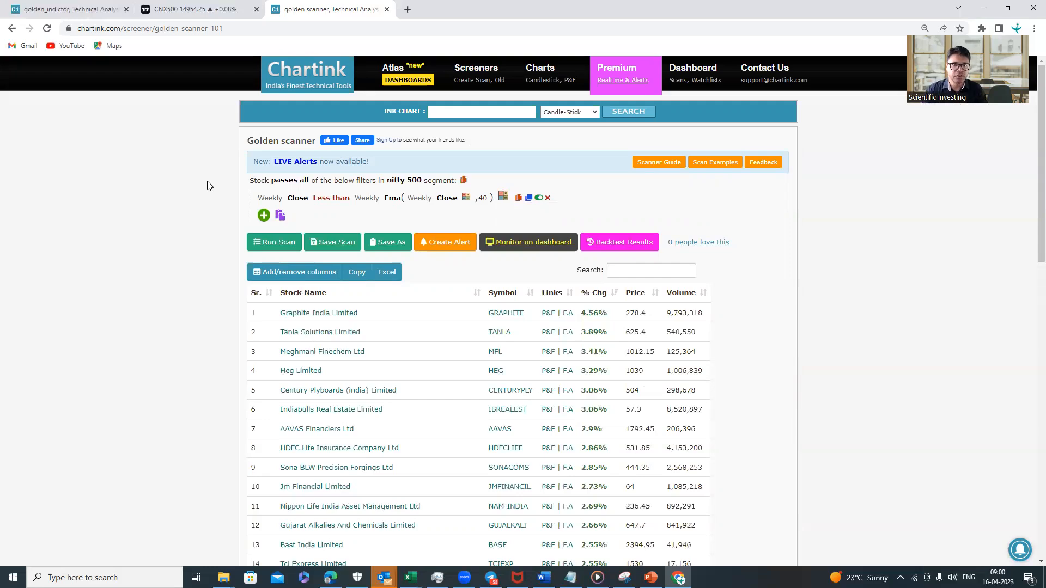
Review the 10-year backtest chart, then switch to the CNX500 TradingView tab.
scroll("down", 3)
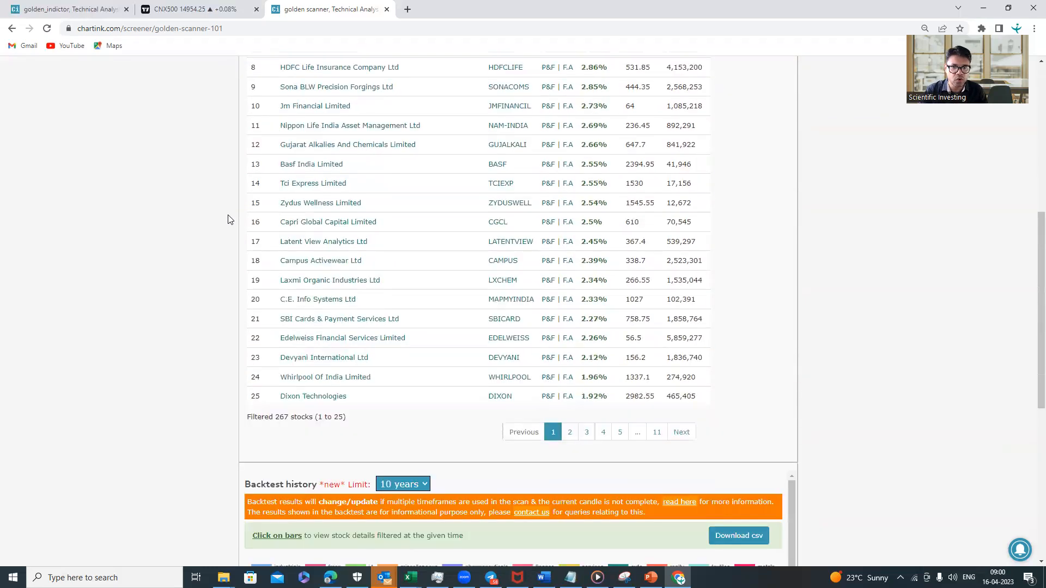
scroll("down", 3)
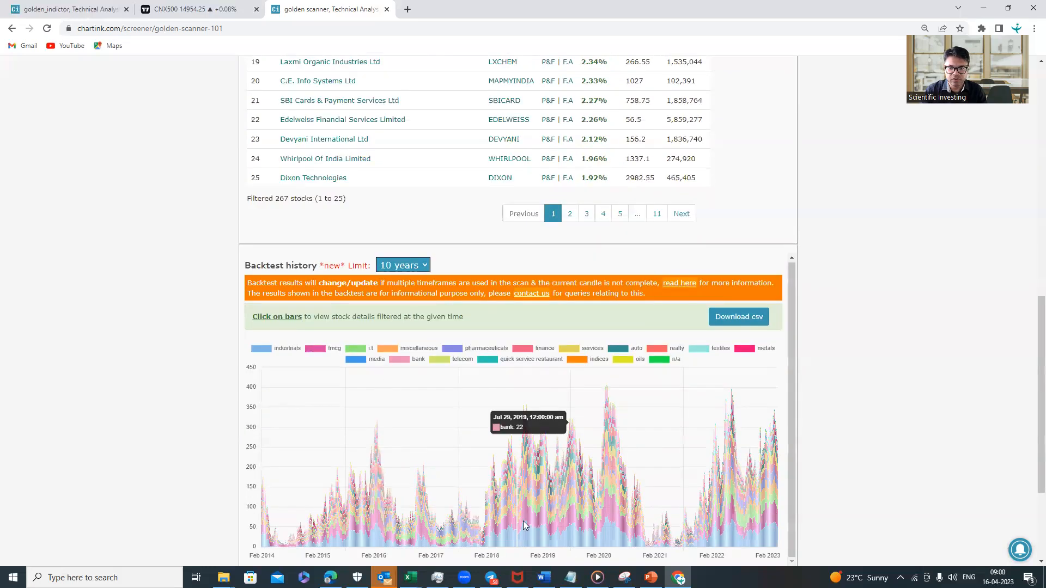
mouse_move(431, 454)
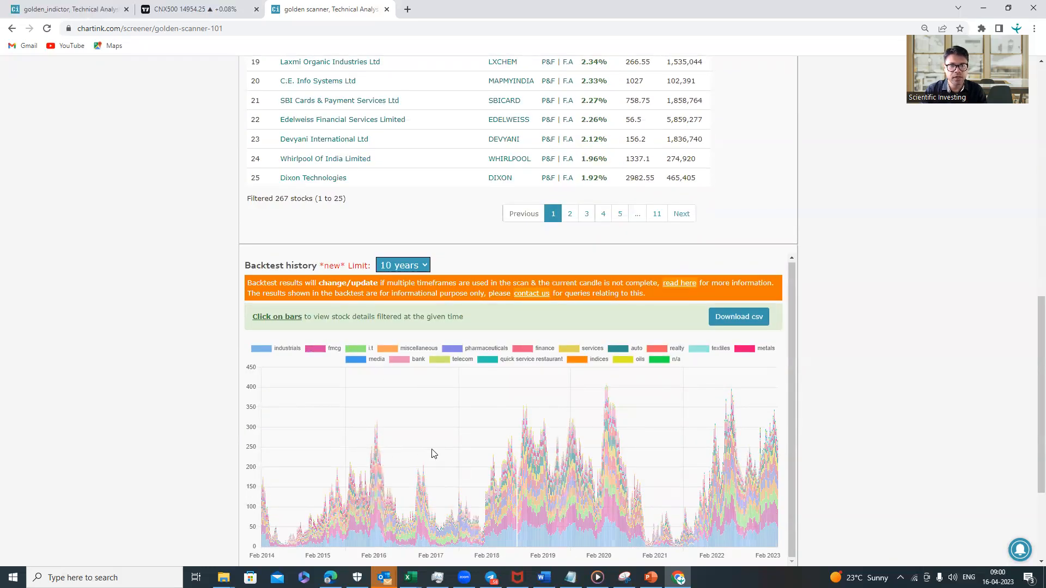
left_click(197, 9)
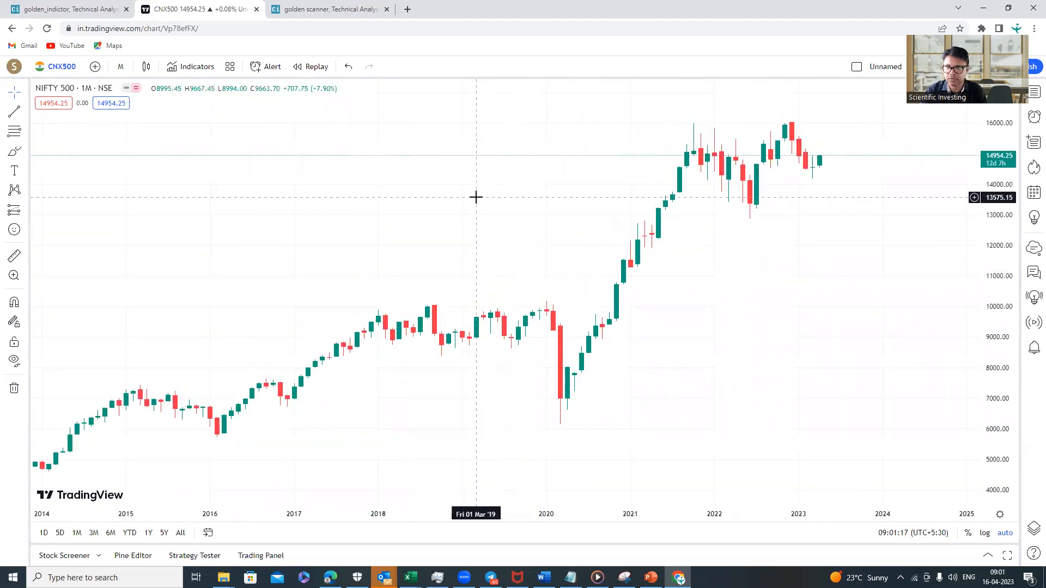
Drag the NIFTY 500 monthly chart so 2014 to mid-2023 fills the view.
left_click_drag(475, 197, 519, 186)
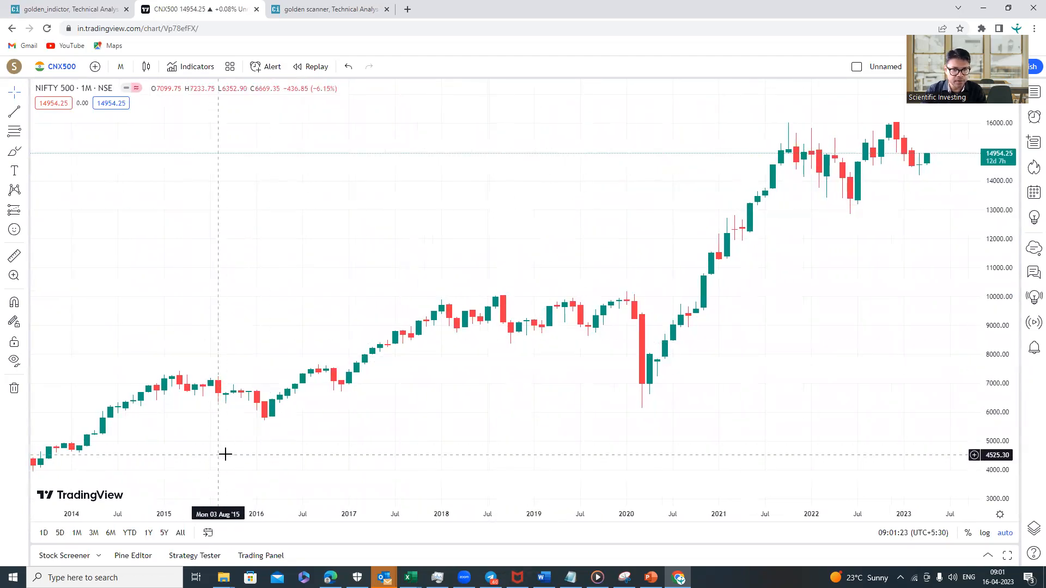
mouse_move(276, 419)
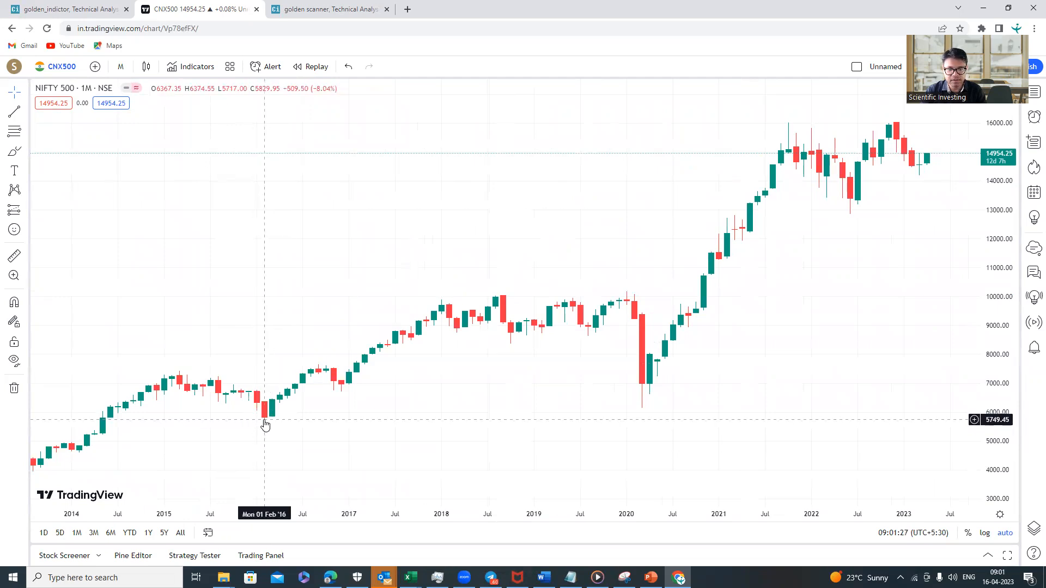
mouse_move(516, 342)
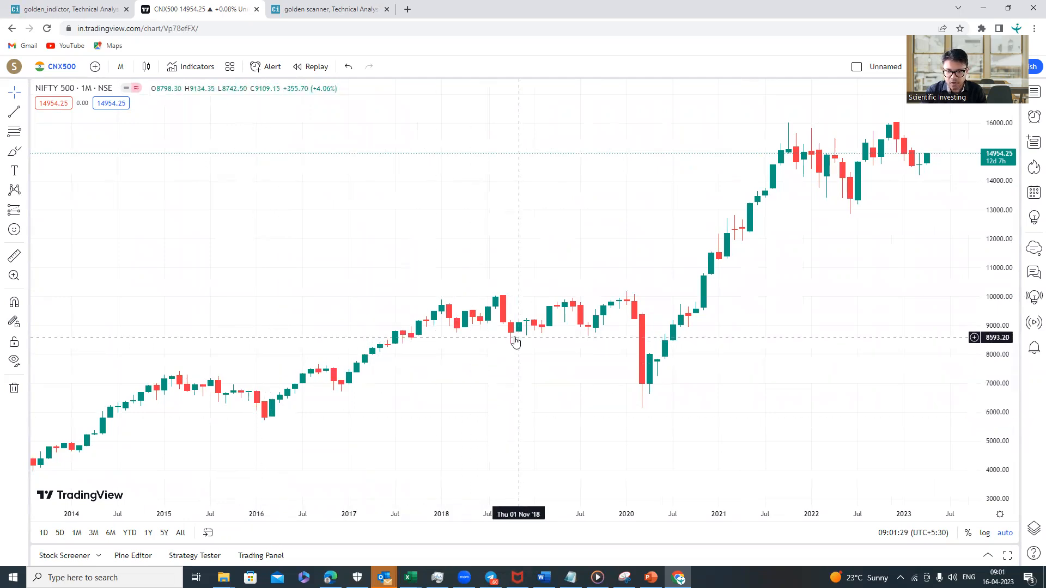
mouse_move(606, 332)
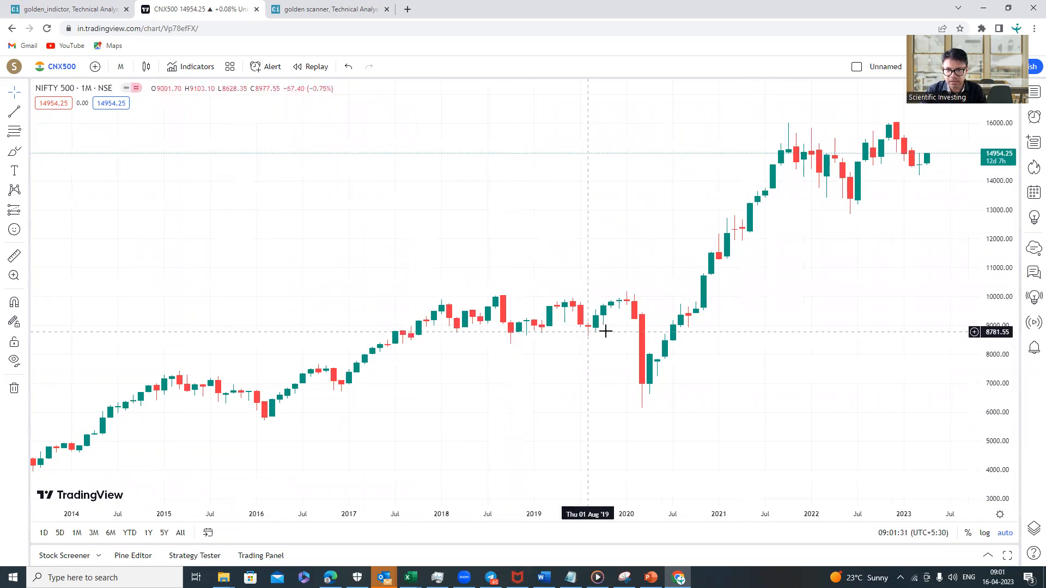
mouse_move(583, 383)
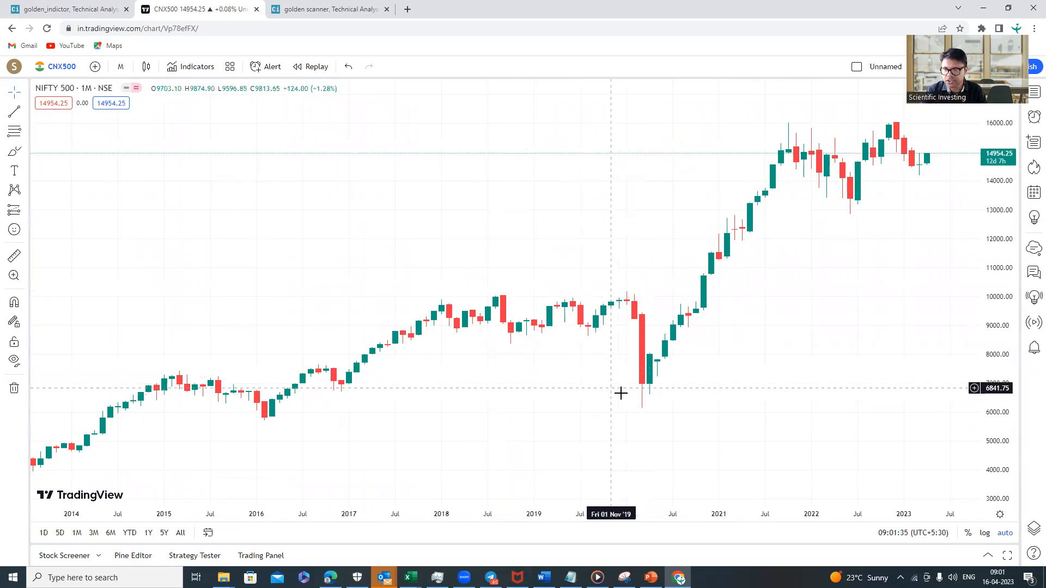
mouse_move(855, 208)
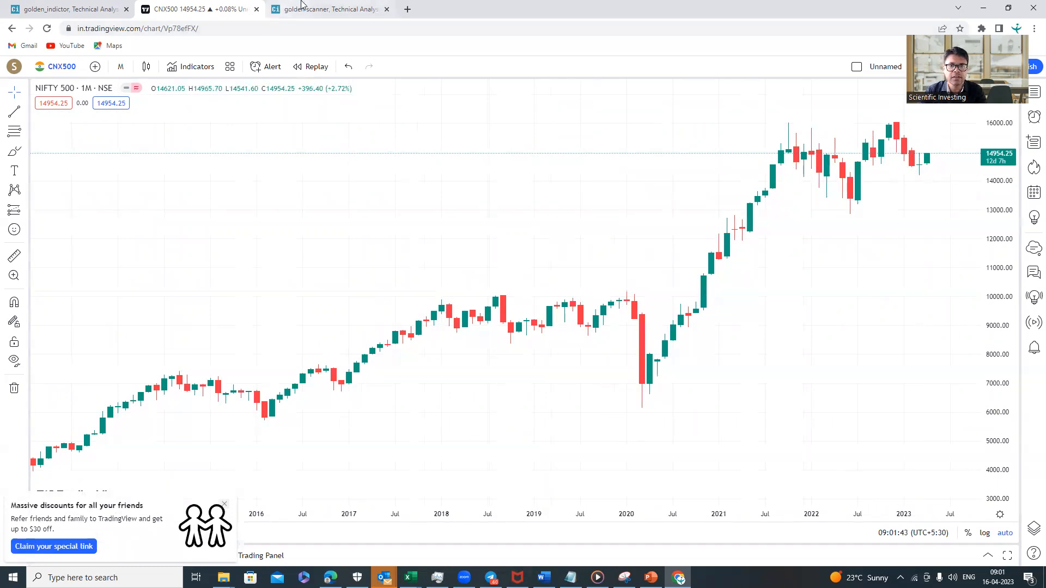
left_click(327, 9)
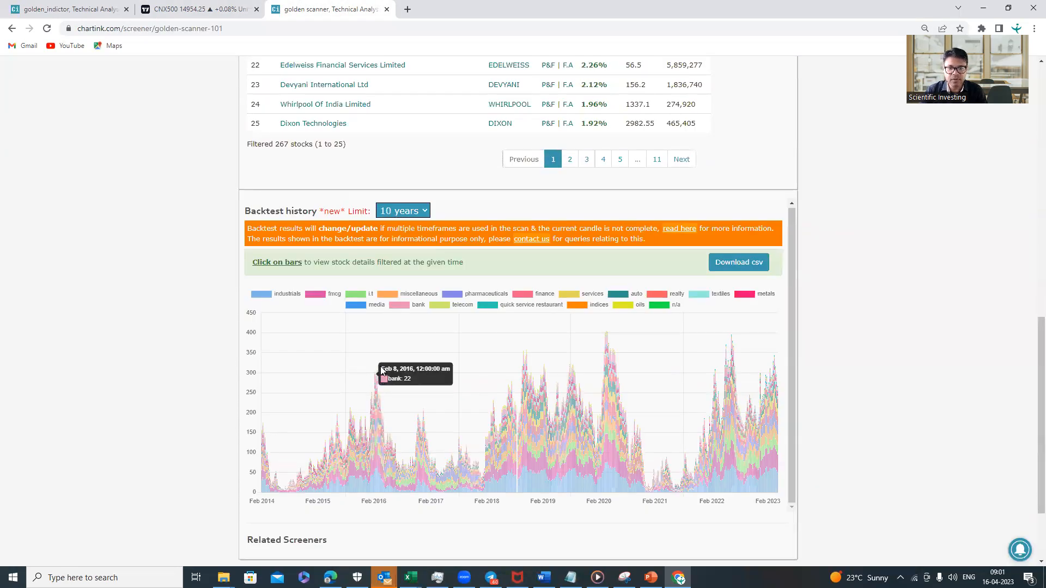
mouse_move(375, 366)
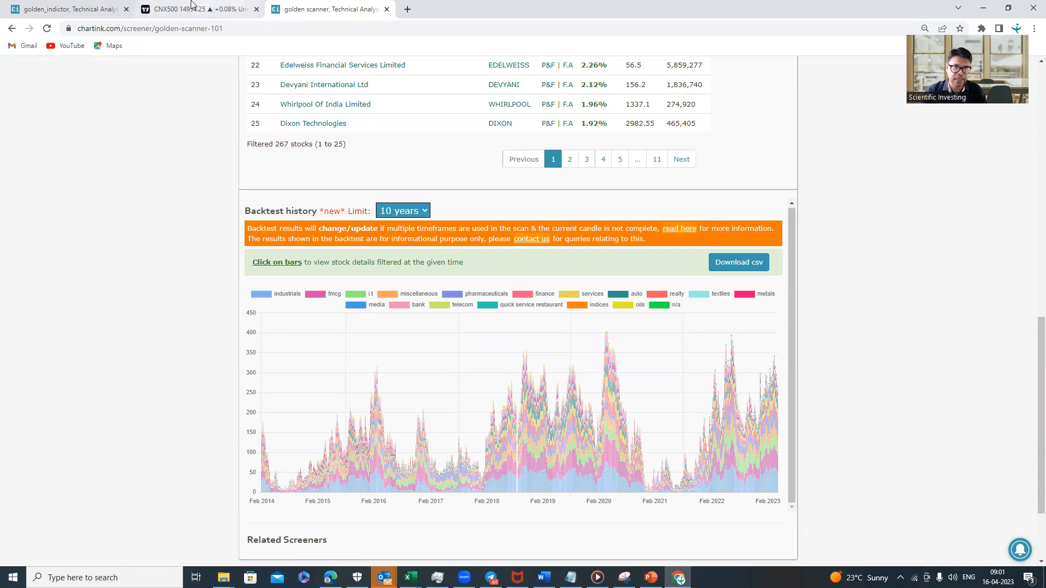
left_click(198, 9)
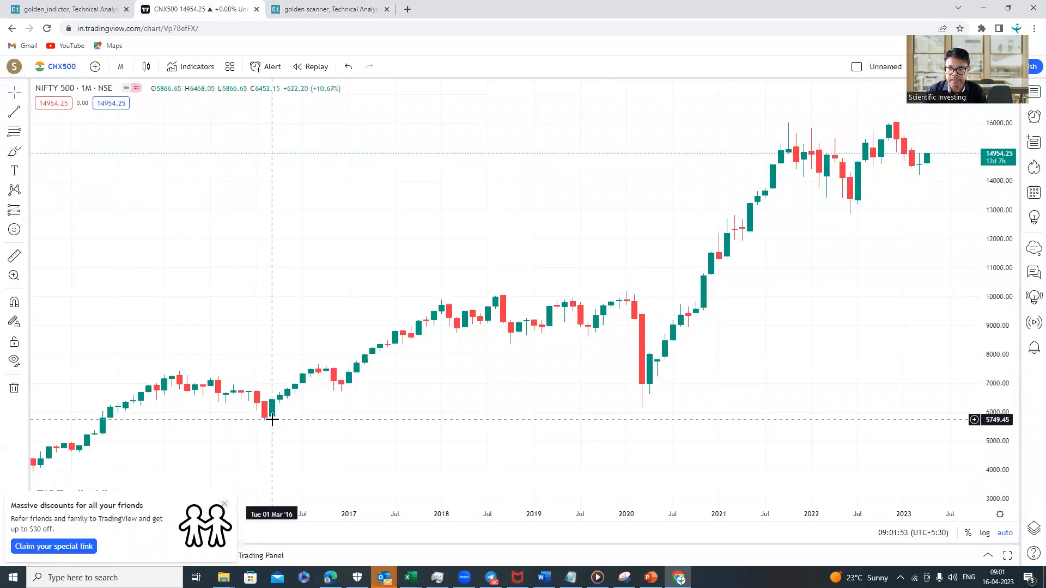